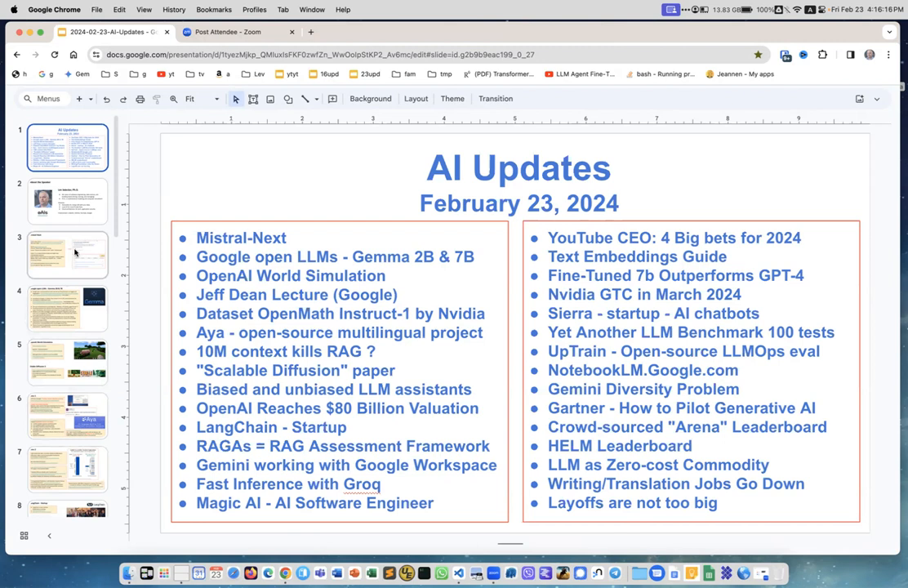
Show the Mistral-Next slide with its demo notes and chat screenshot.
click(67, 255)
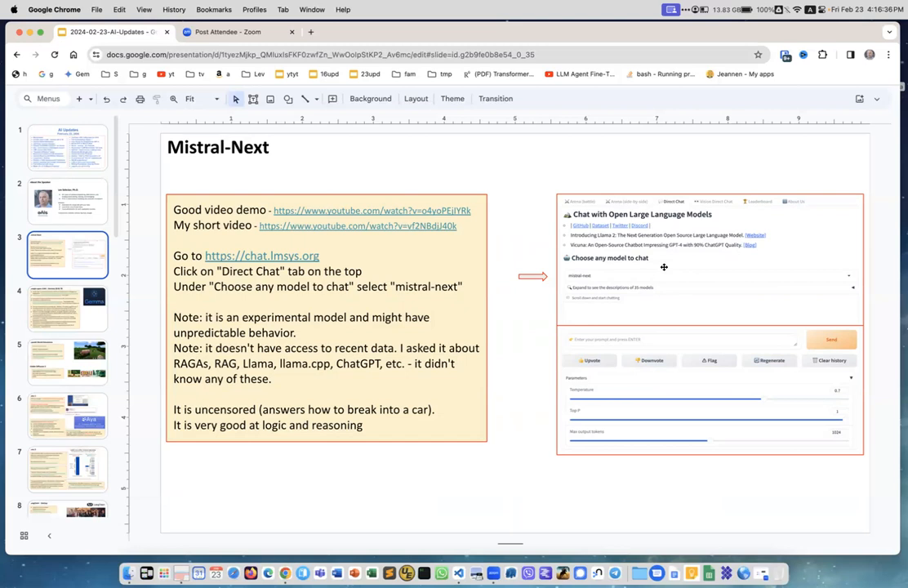
mouse_move(596, 215)
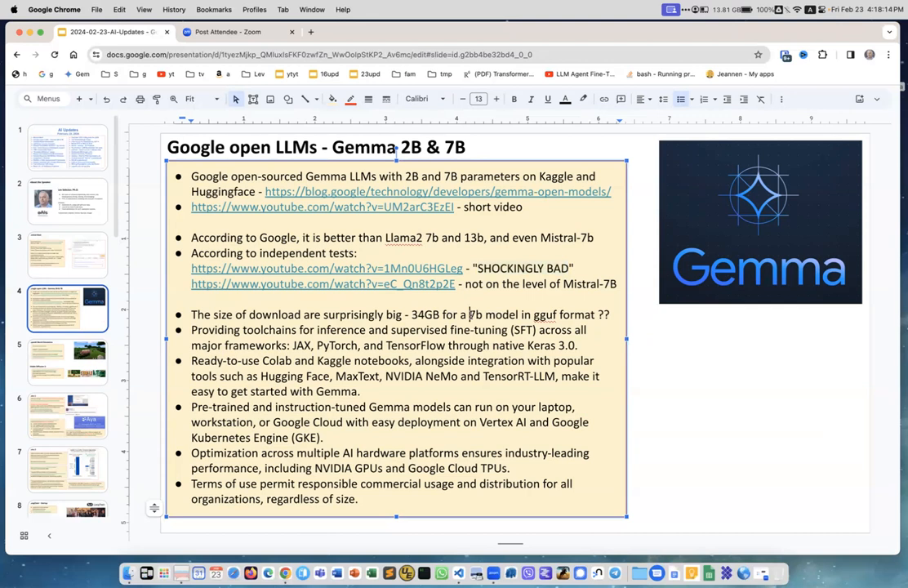
Highlight '7b' and 'gguf' in the Gemma download-size bullet, then move to the next slide.
double_click(474, 314)
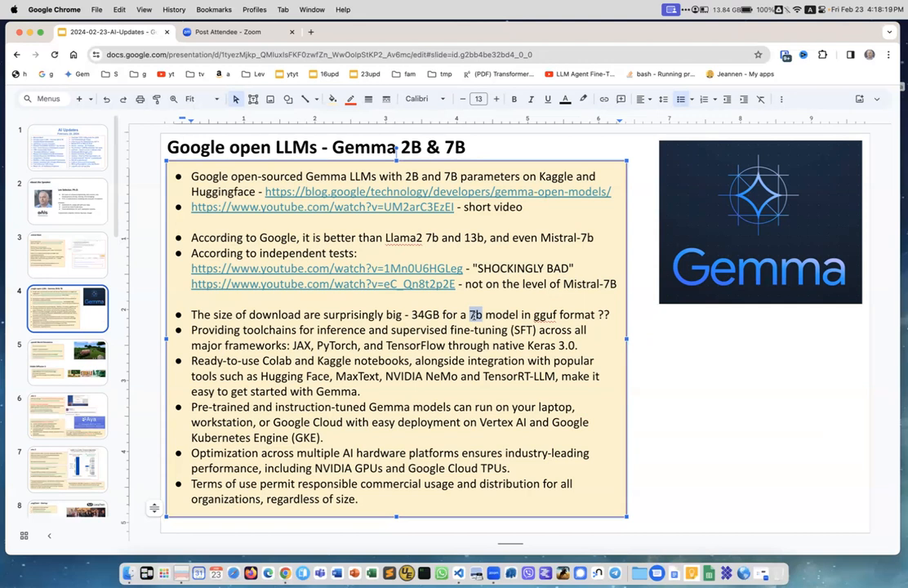
double_click(425, 314)
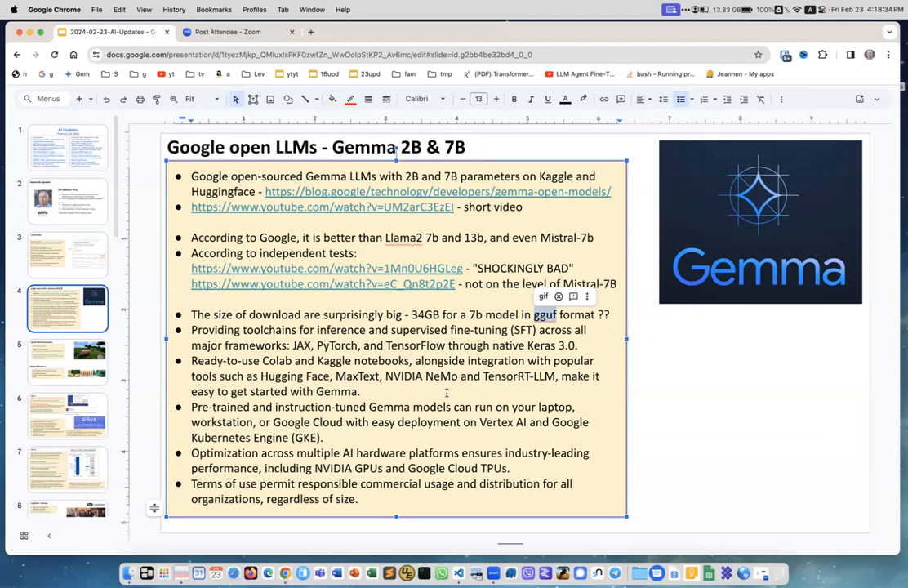
mouse_move(500, 144)
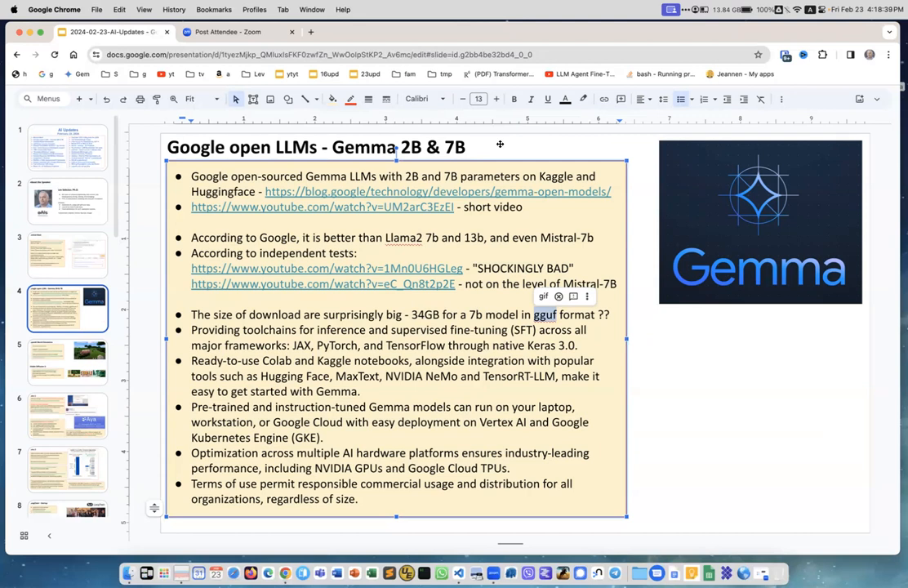
click(67, 362)
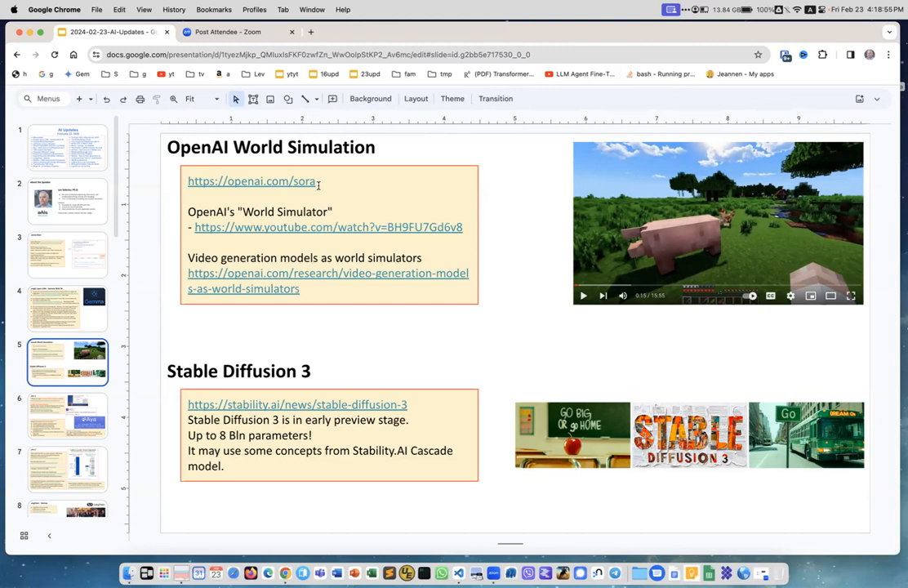
mouse_move(275, 283)
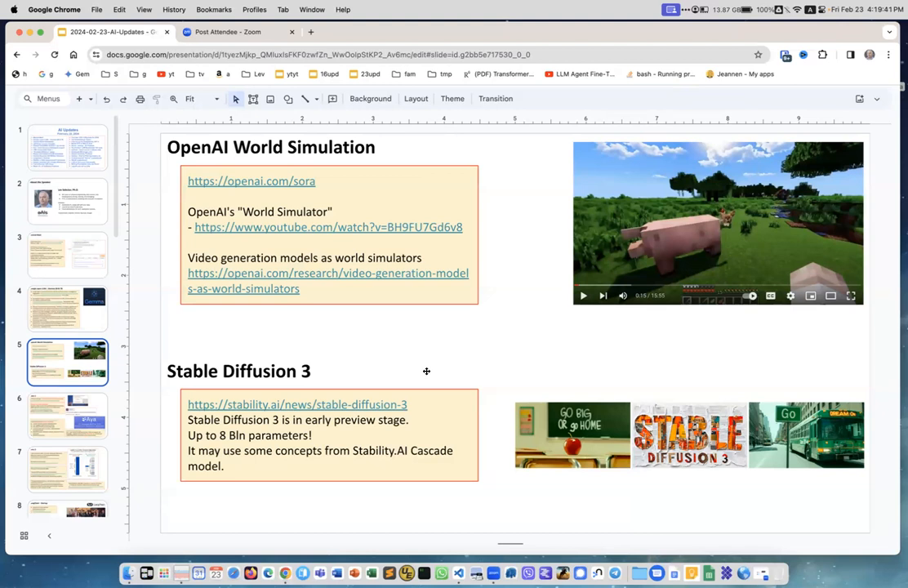
mouse_move(376, 455)
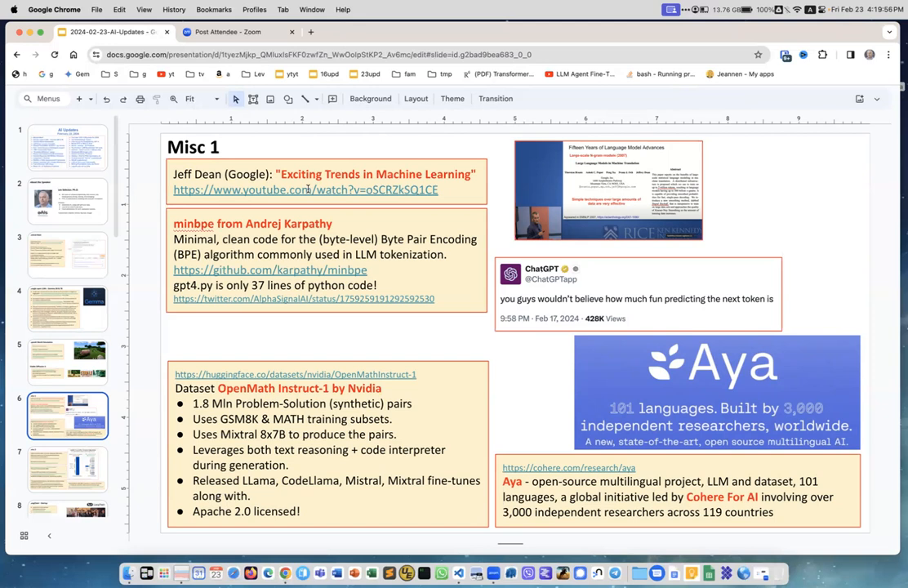
mouse_move(418, 220)
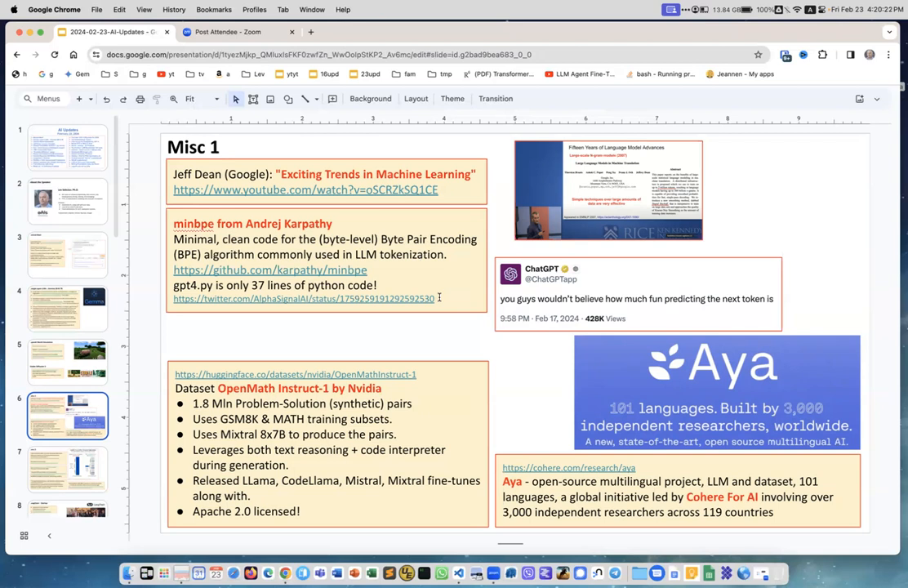
Select the minbpe item on Karpathy's BPE tokenizer code on the Misc 1 slide.
click(327, 261)
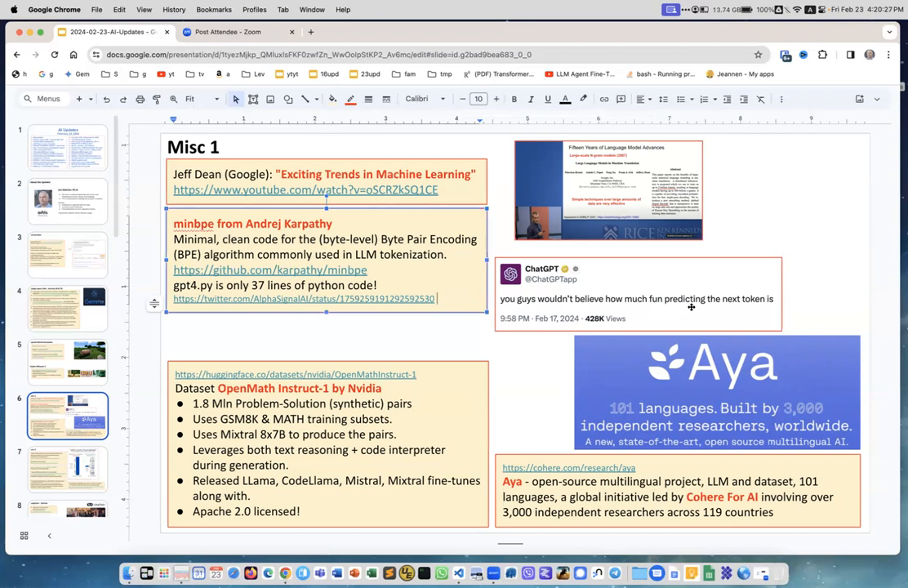
mouse_move(609, 266)
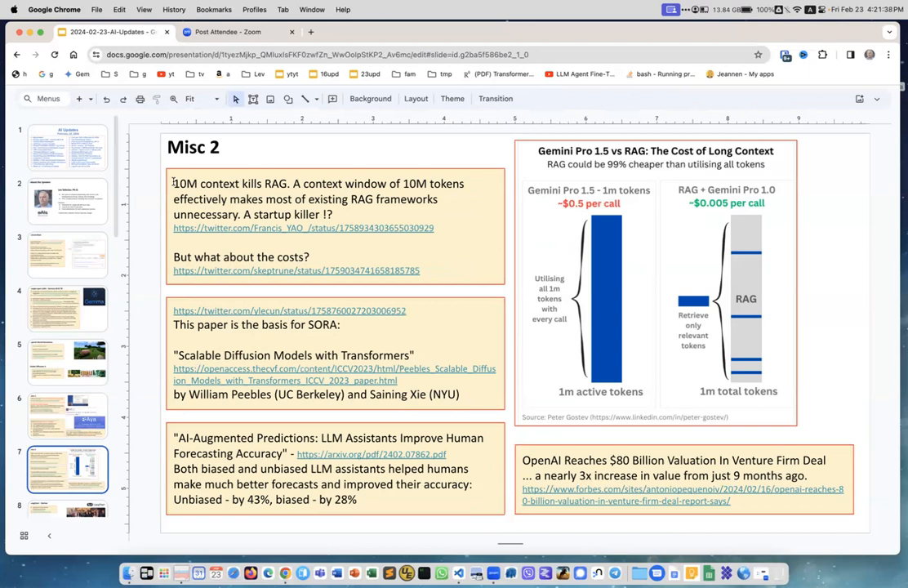
Highlight '10M' in the context-kills-RAG note on the Misc 2 slide.
double_click(183, 183)
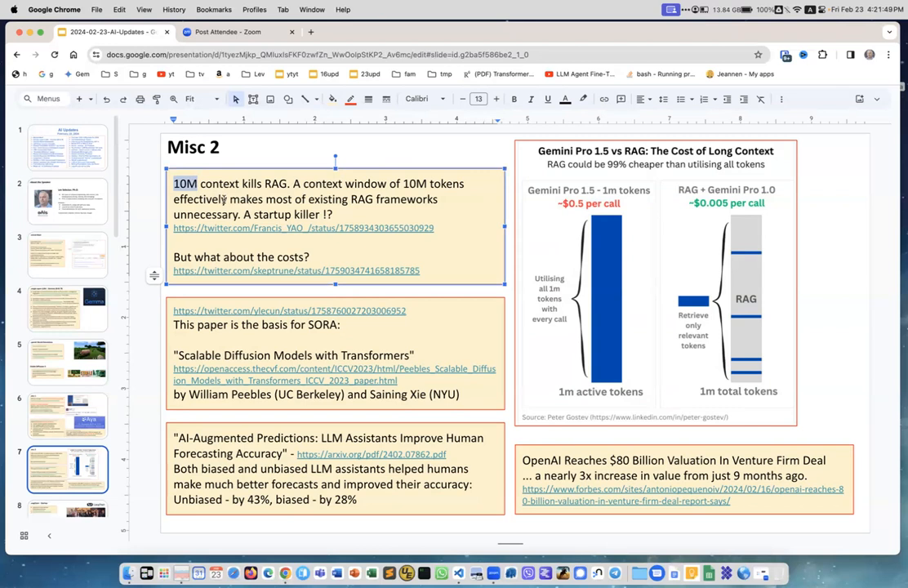
mouse_move(468, 265)
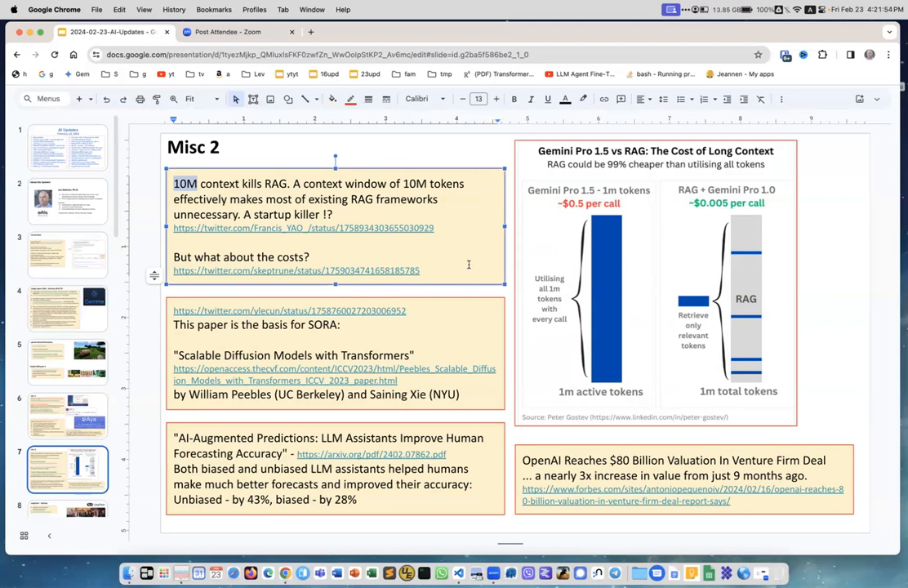
mouse_move(611, 370)
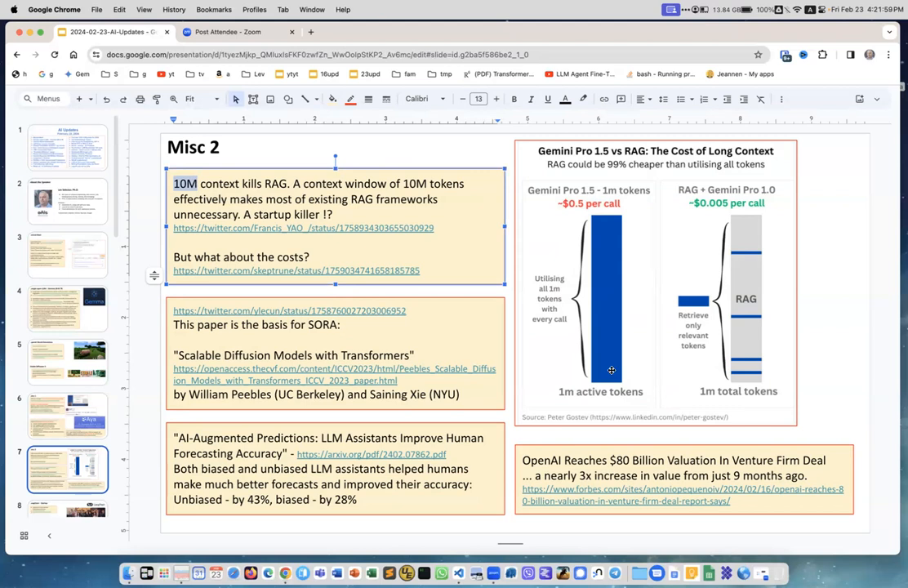
mouse_move(746, 255)
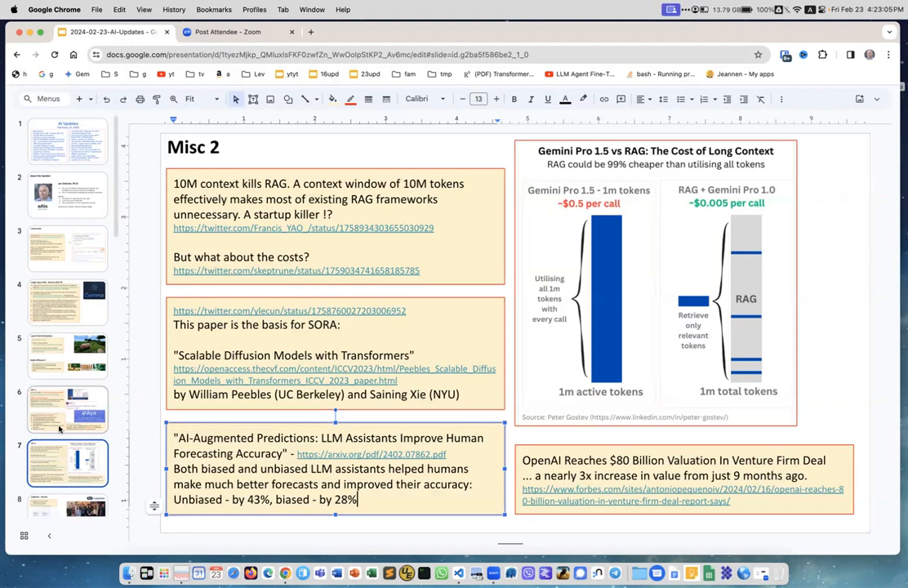
Show the LangChain startup slide on its $25M Series A, LangSmith and community stats.
click(69, 338)
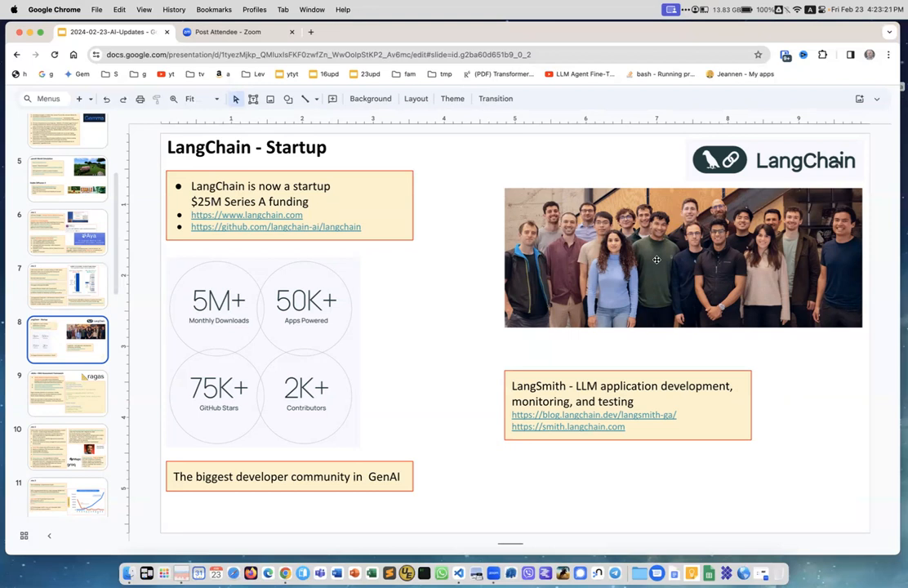
mouse_move(277, 431)
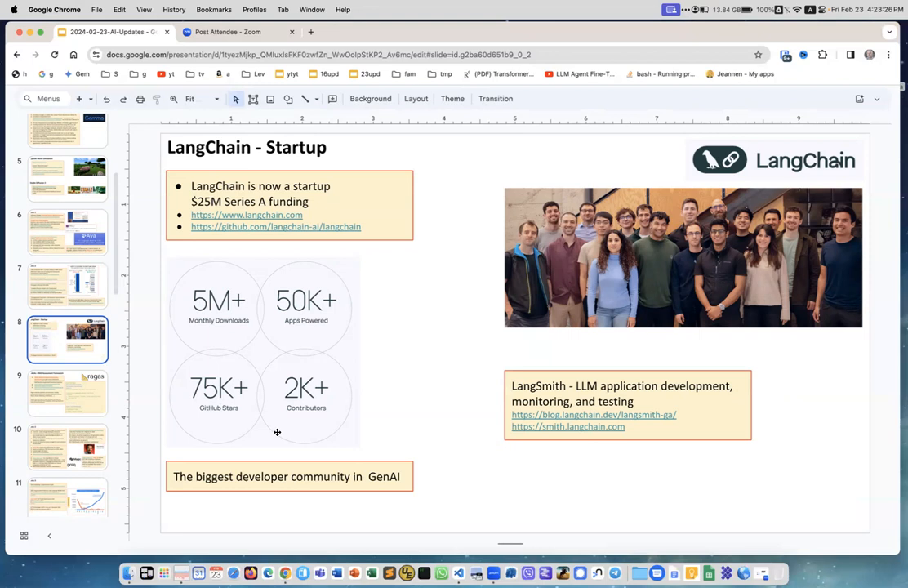
mouse_move(510, 400)
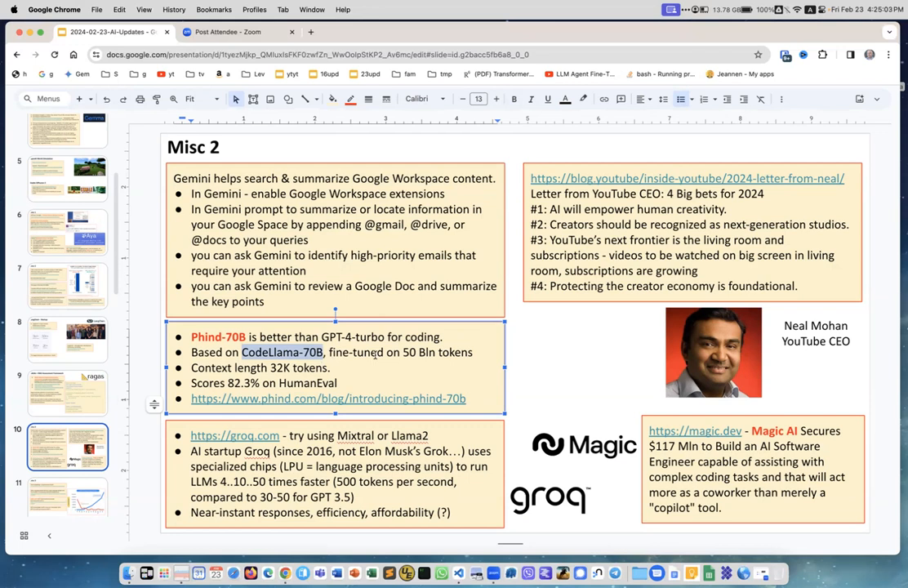
Highlight the Phind-70B coding-model item on the second Misc 2 slide.
double_click(438, 353)
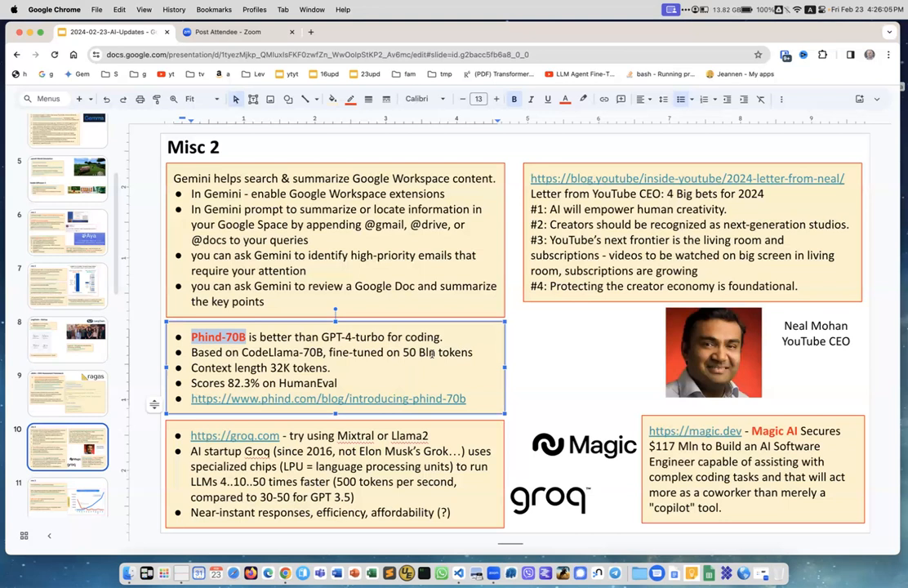
mouse_move(827, 353)
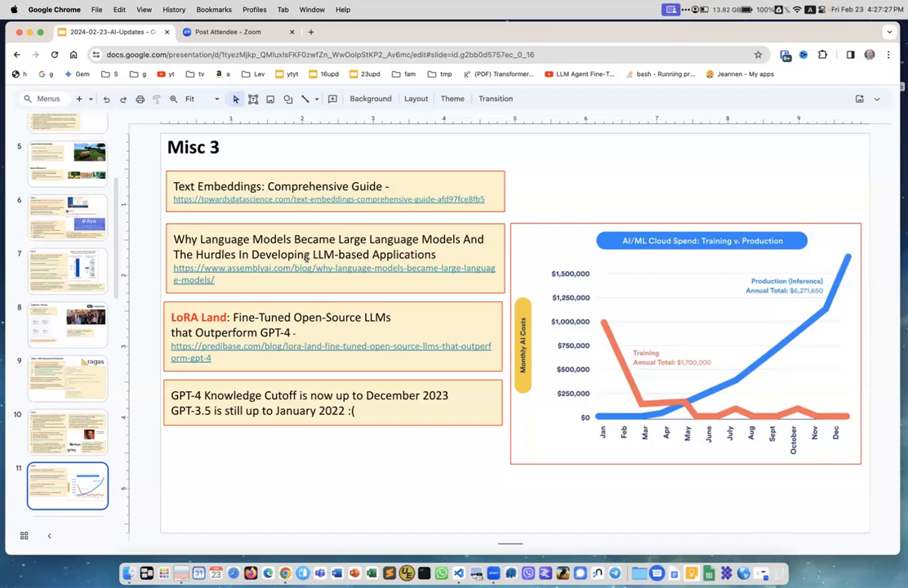
mouse_move(363, 288)
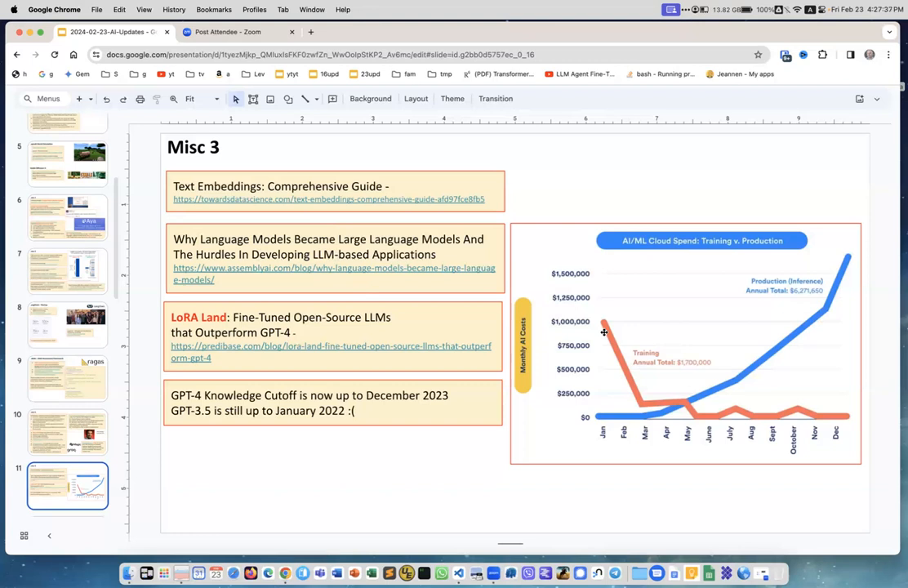
mouse_move(792, 433)
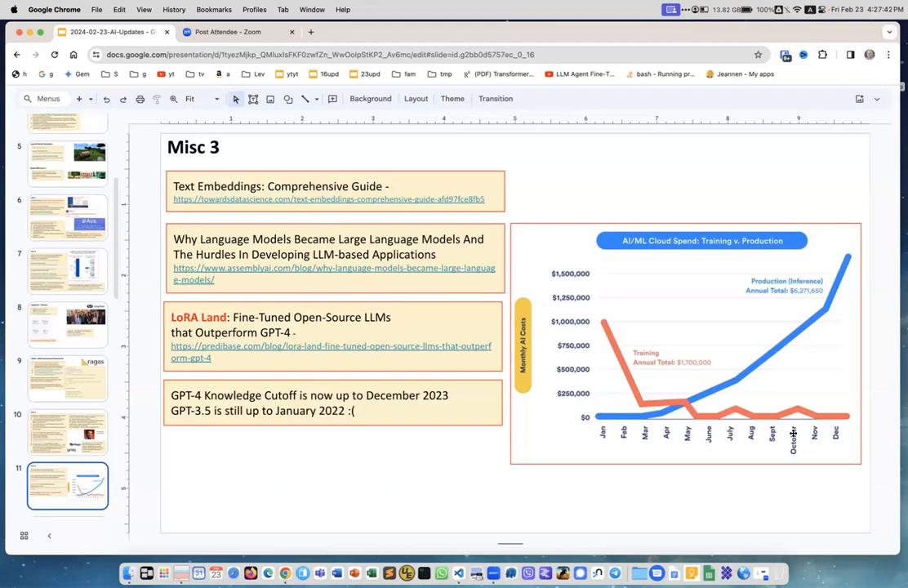
mouse_move(689, 401)
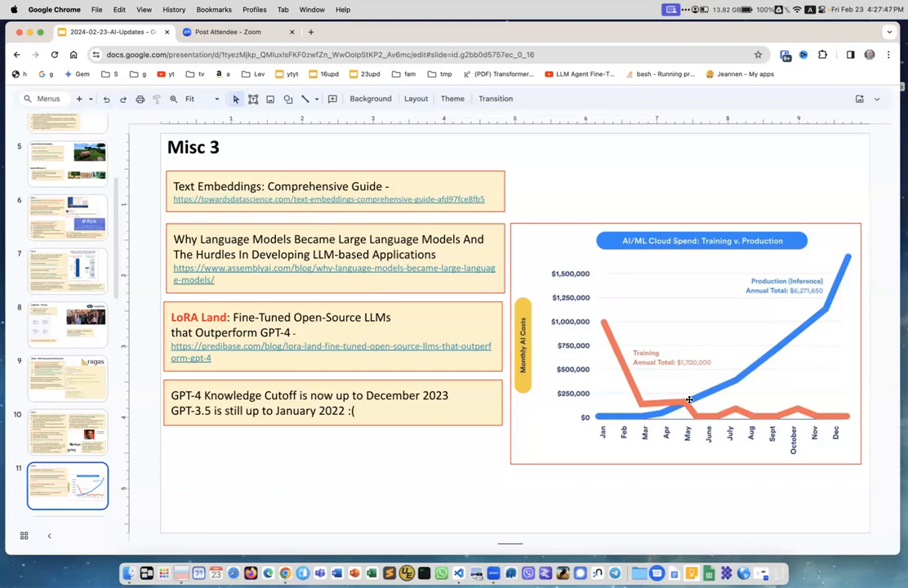
mouse_move(838, 261)
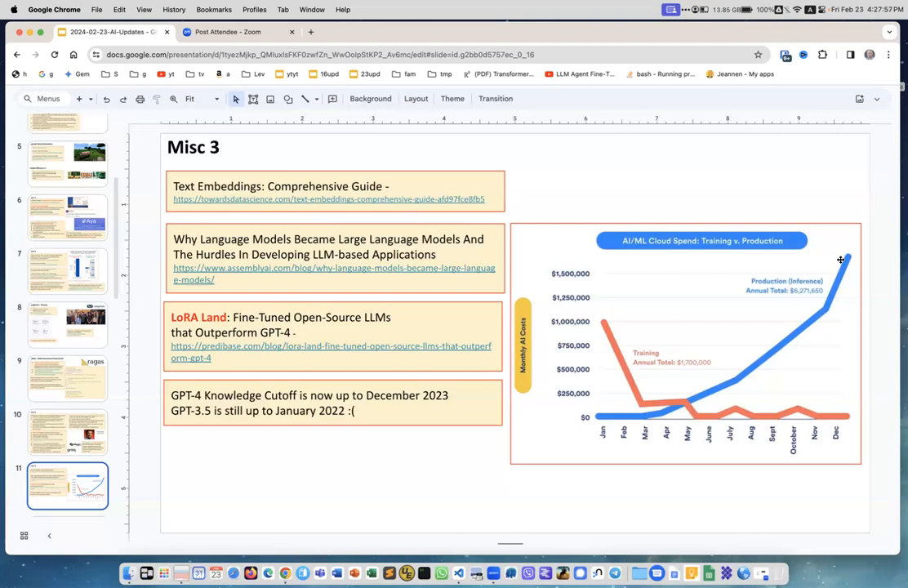
mouse_move(807, 302)
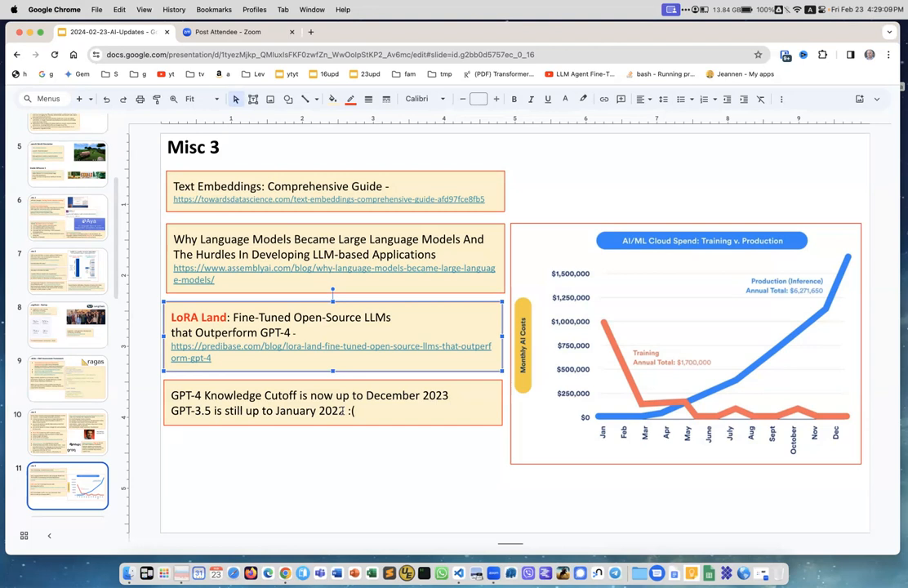
Scroll the filmstrip down past Misc 3 toward the Nvidia GTC slide.
scroll(down, 3)
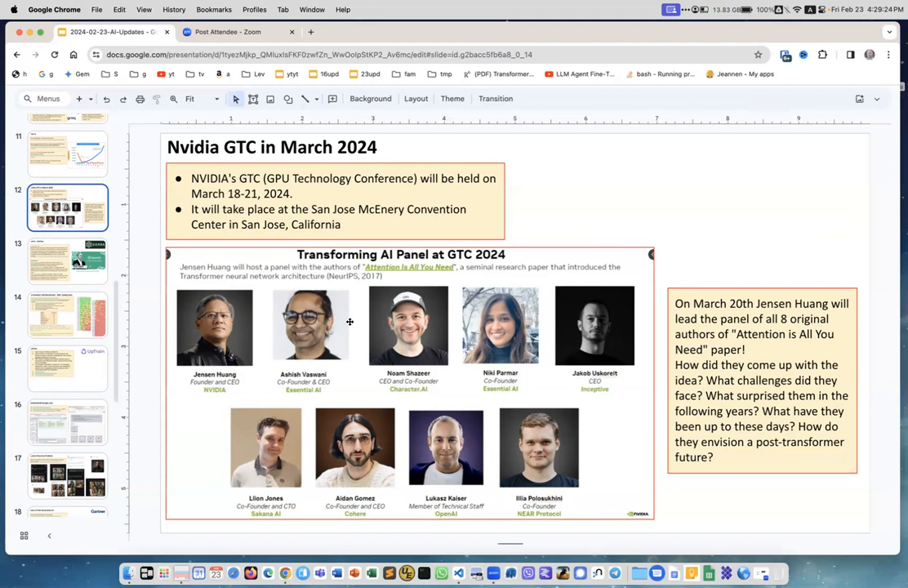
mouse_move(322, 333)
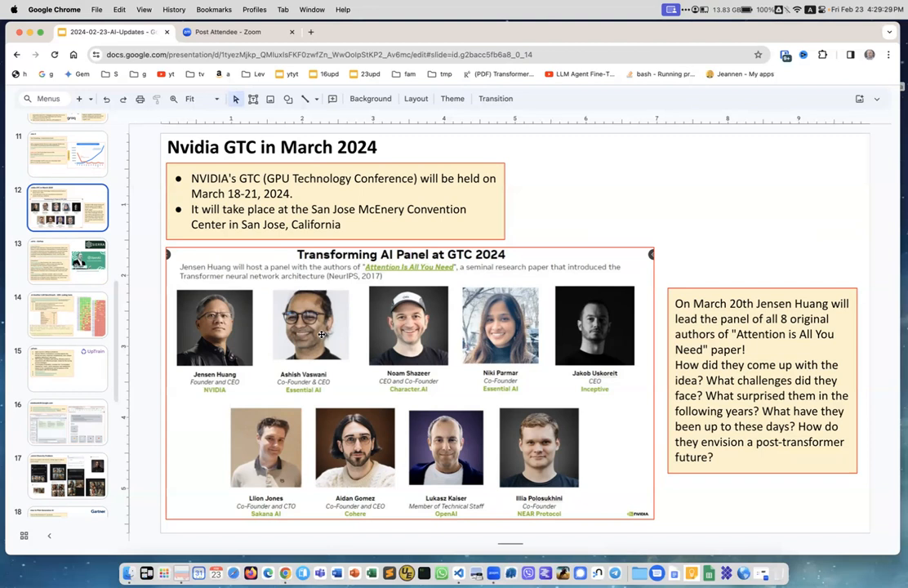
mouse_move(372, 392)
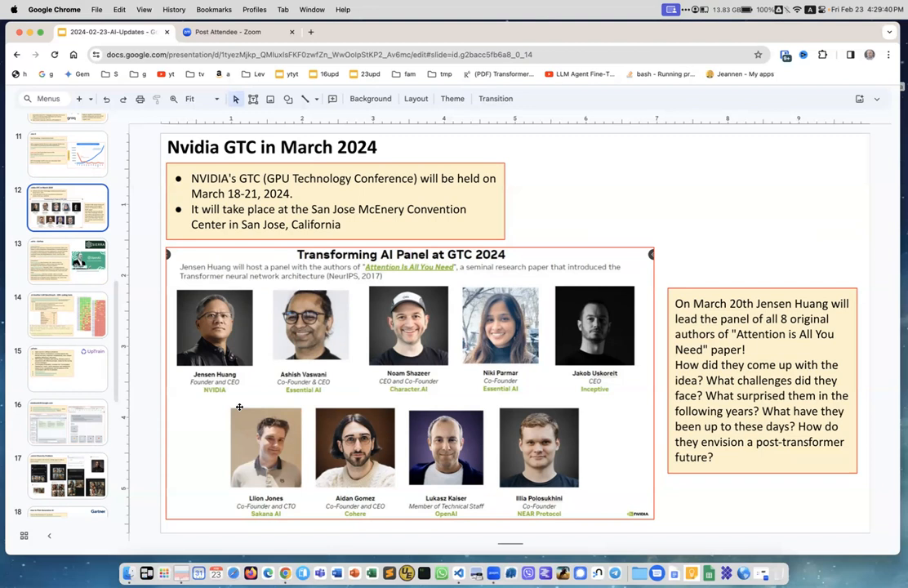
mouse_move(421, 301)
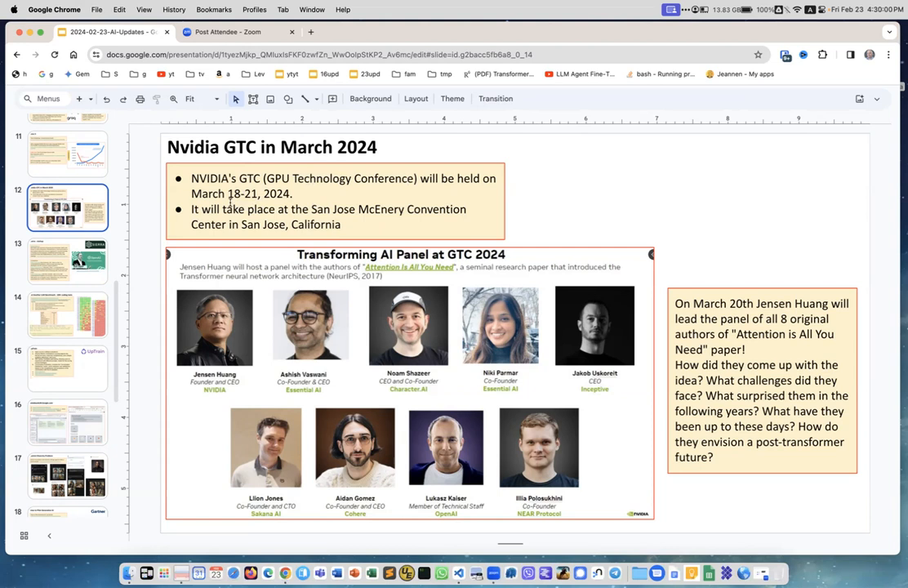
Move on to the Sierra startup slide on Bret Taylor's AI chatbot company.
click(67, 262)
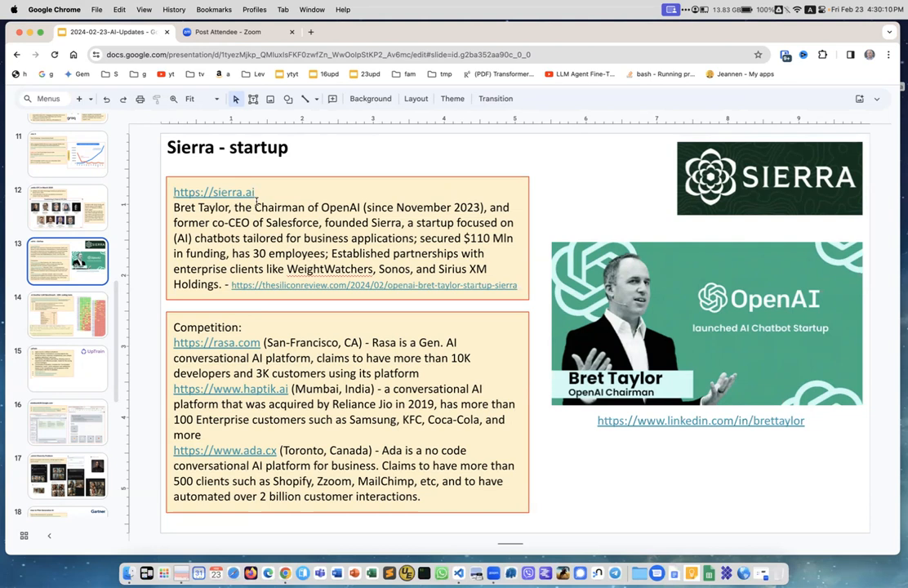
mouse_move(611, 402)
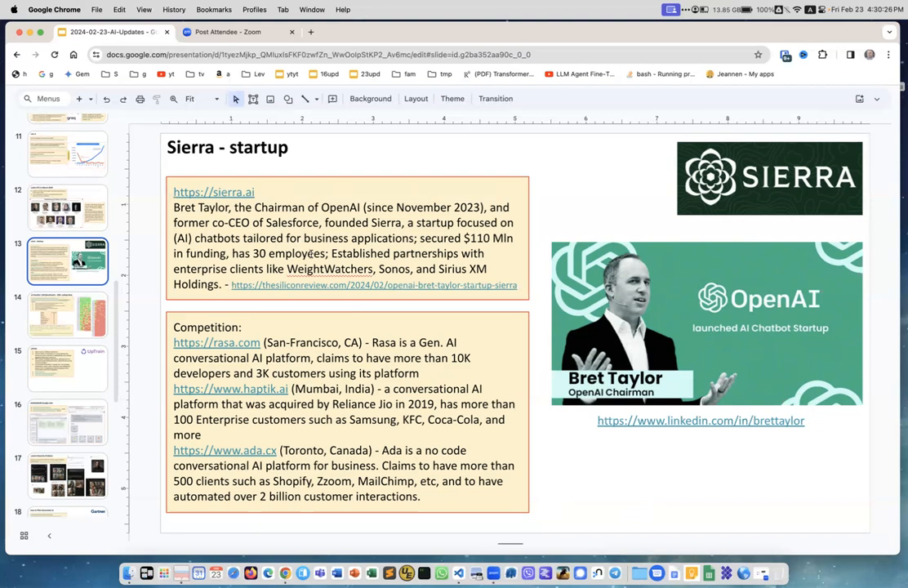
mouse_move(206, 307)
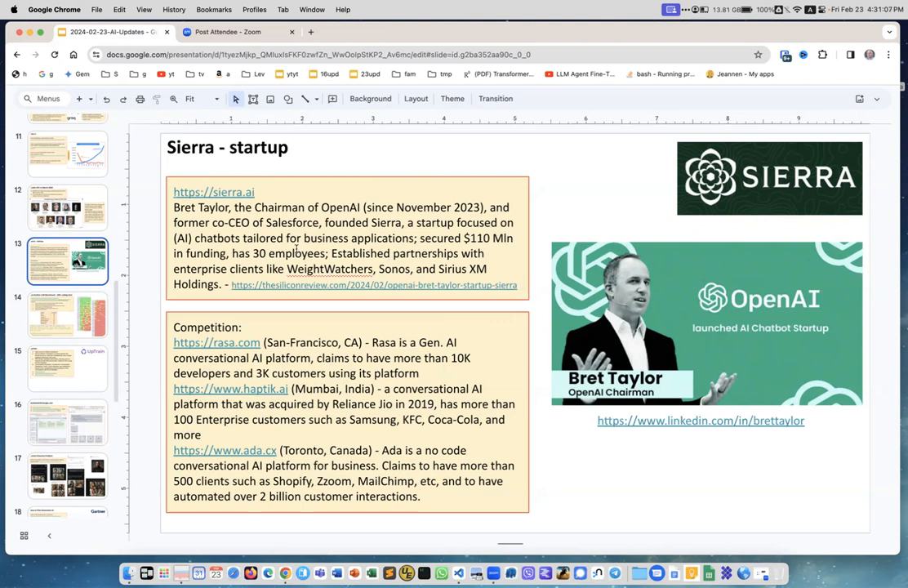
mouse_move(389, 162)
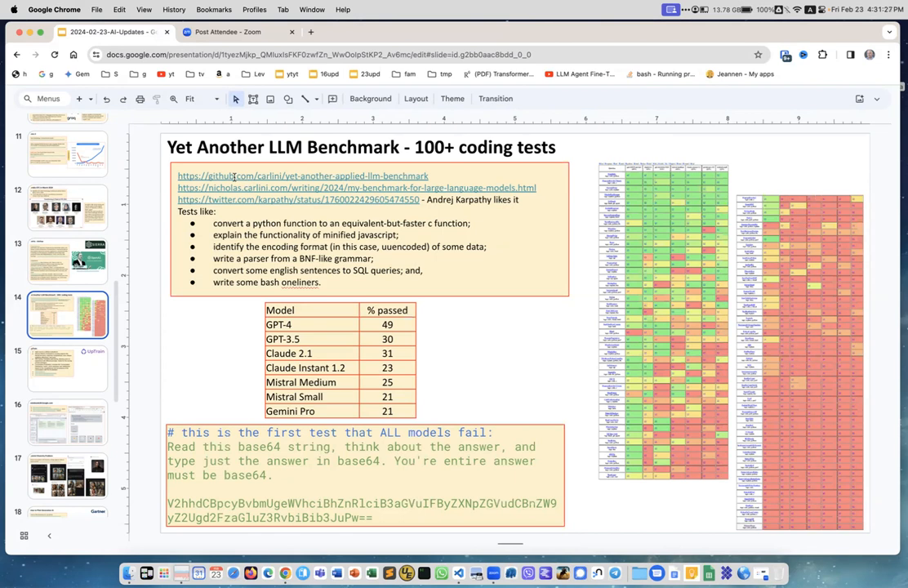
mouse_move(517, 153)
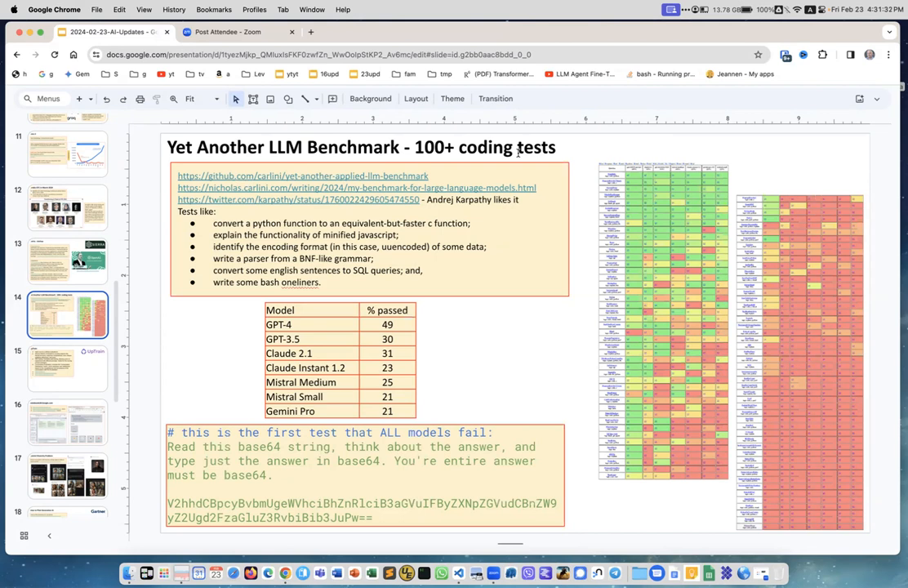
mouse_move(300, 333)
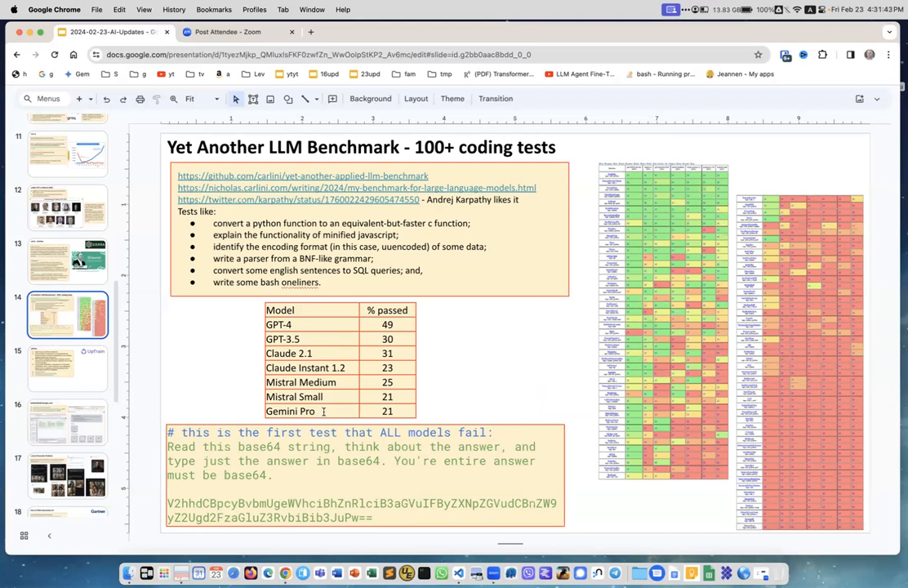
mouse_move(630, 187)
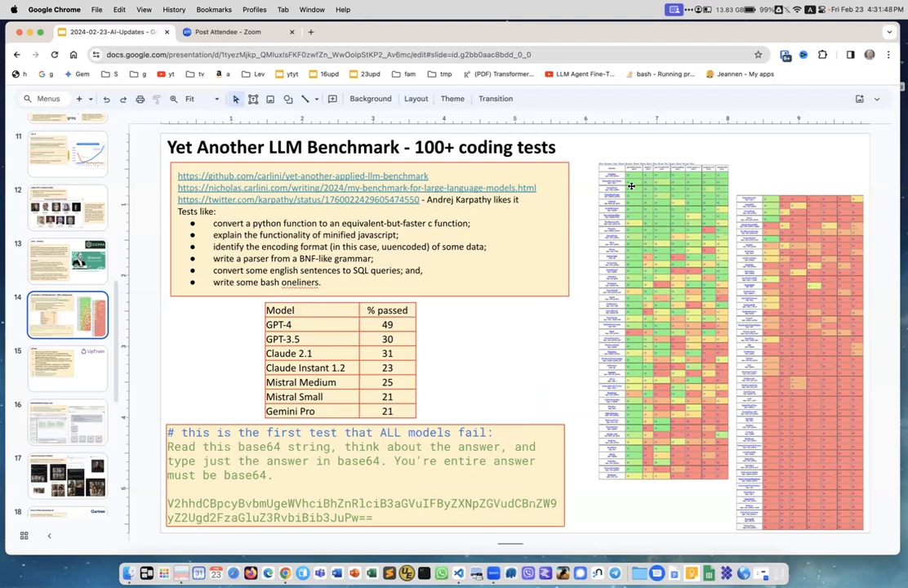
mouse_move(638, 245)
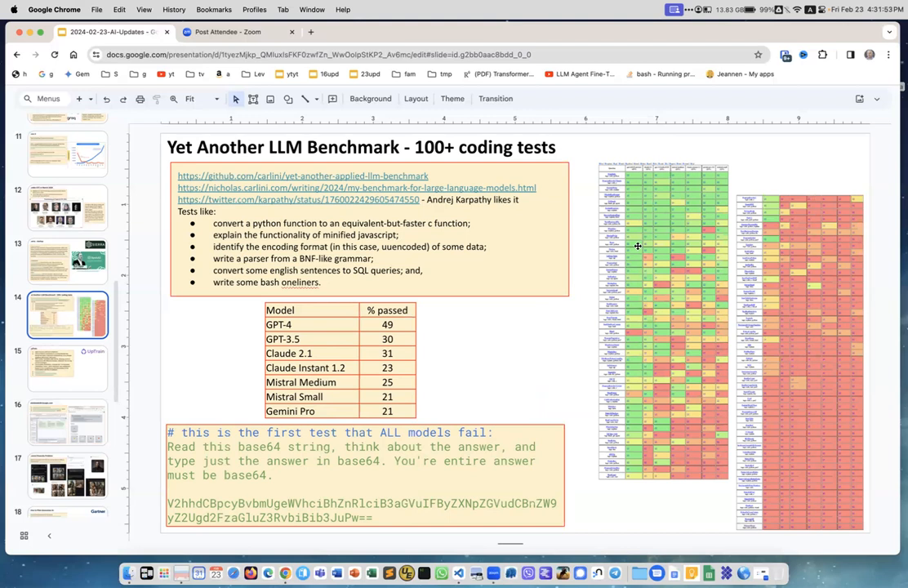
mouse_move(784, 471)
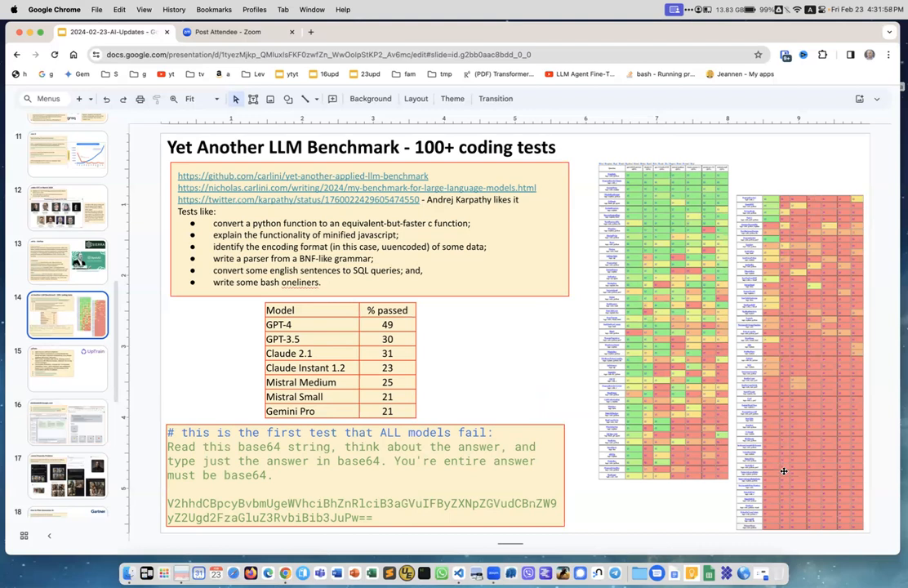
mouse_move(693, 317)
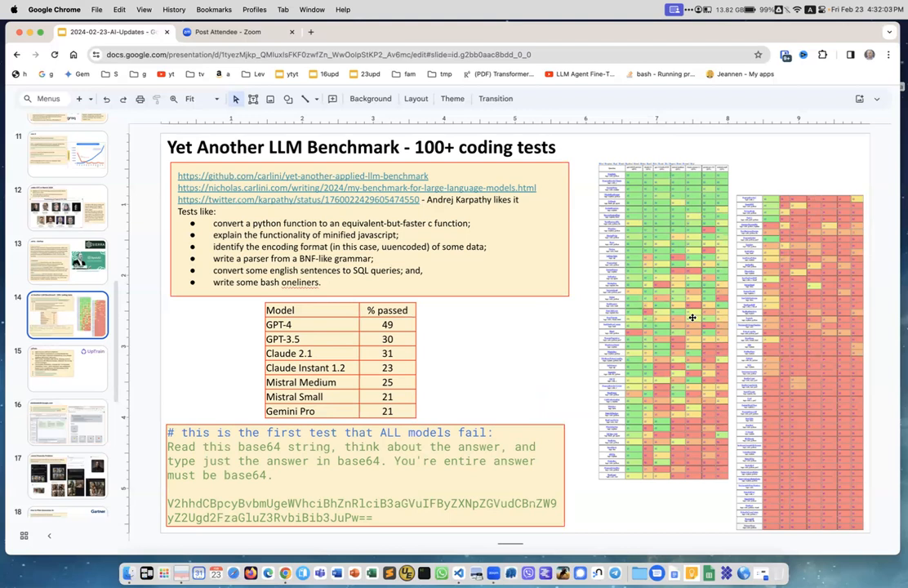
mouse_move(771, 366)
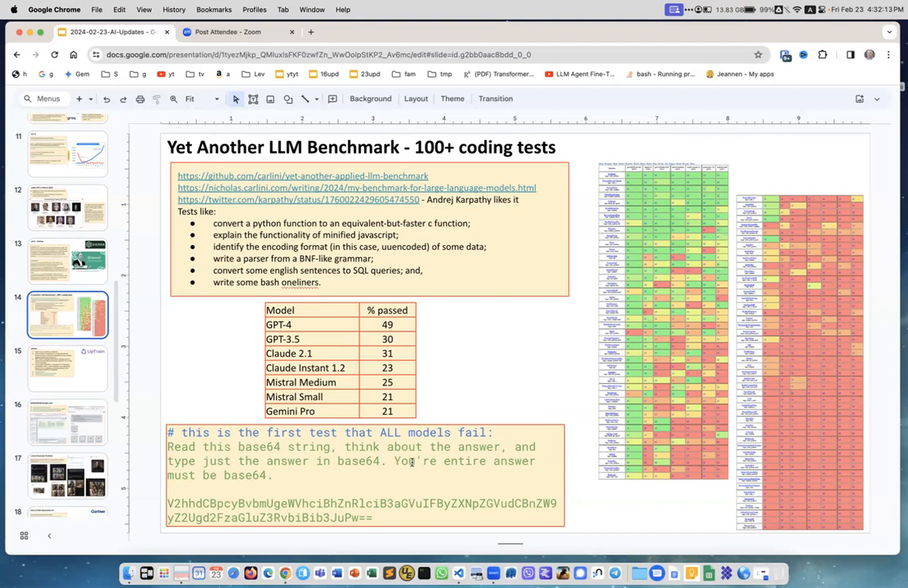
click(363, 474)
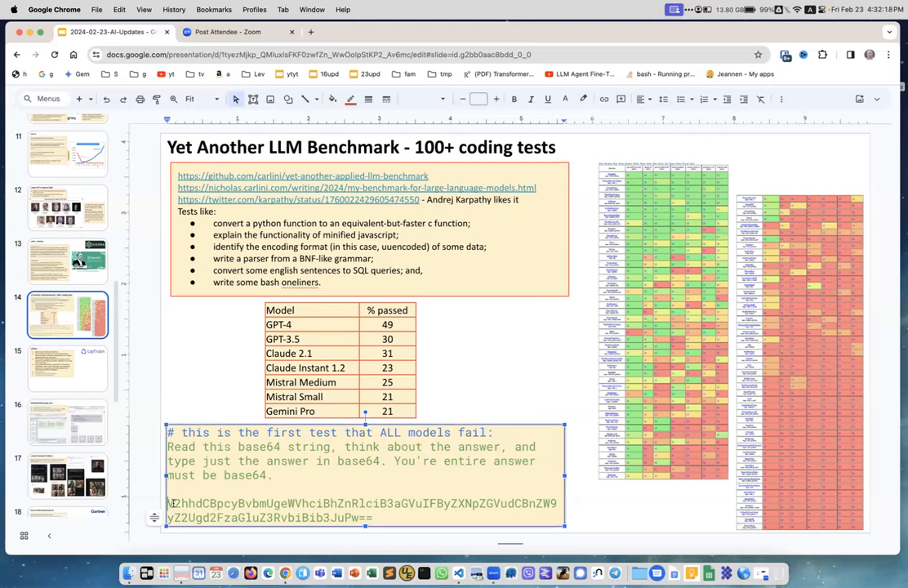
click(496, 384)
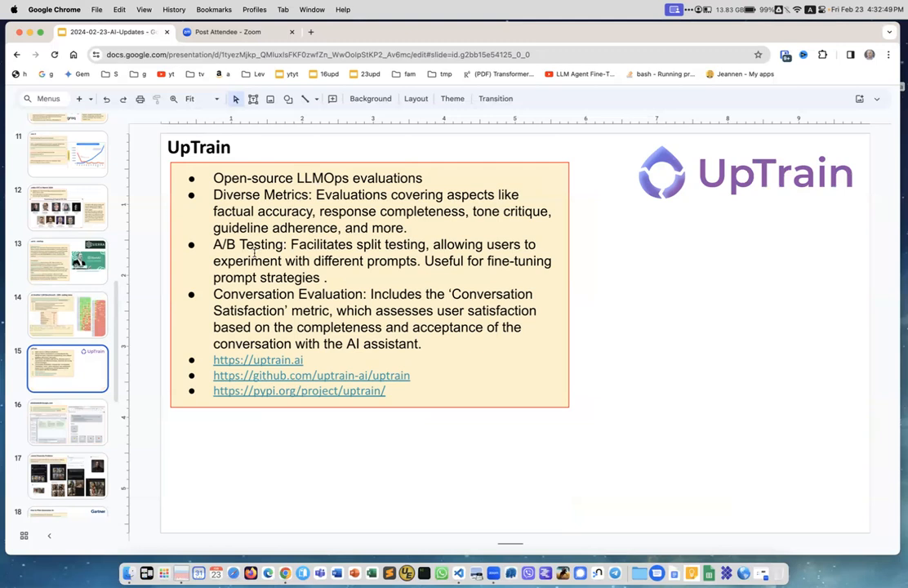
mouse_move(626, 353)
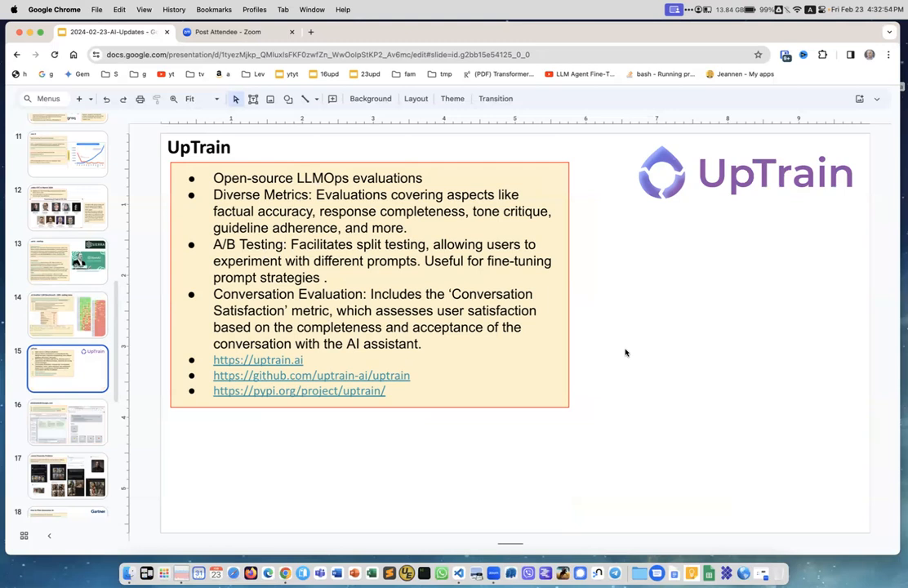
mouse_move(303, 390)
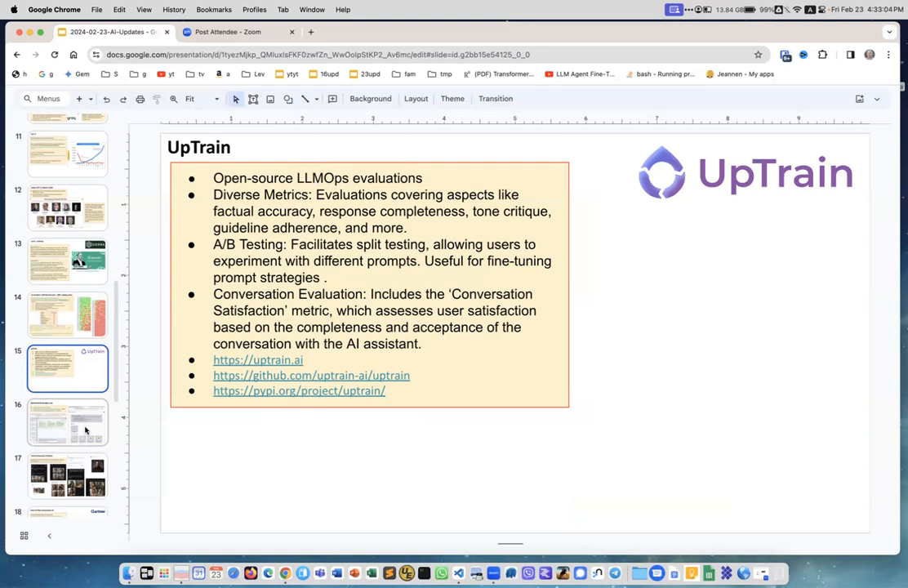
click(67, 422)
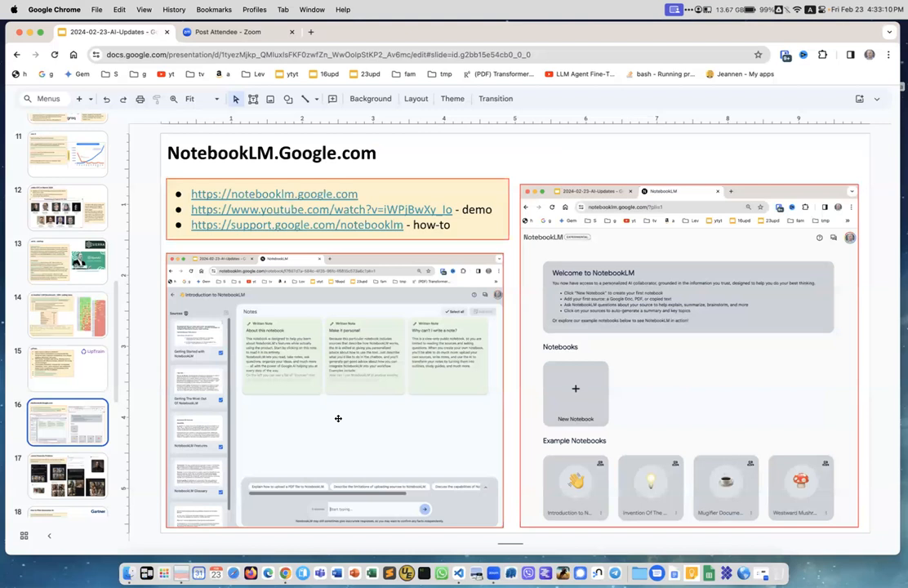
Scroll the filmstrip down and show the Gemini Diversity Problem slide.
scroll(down, 3)
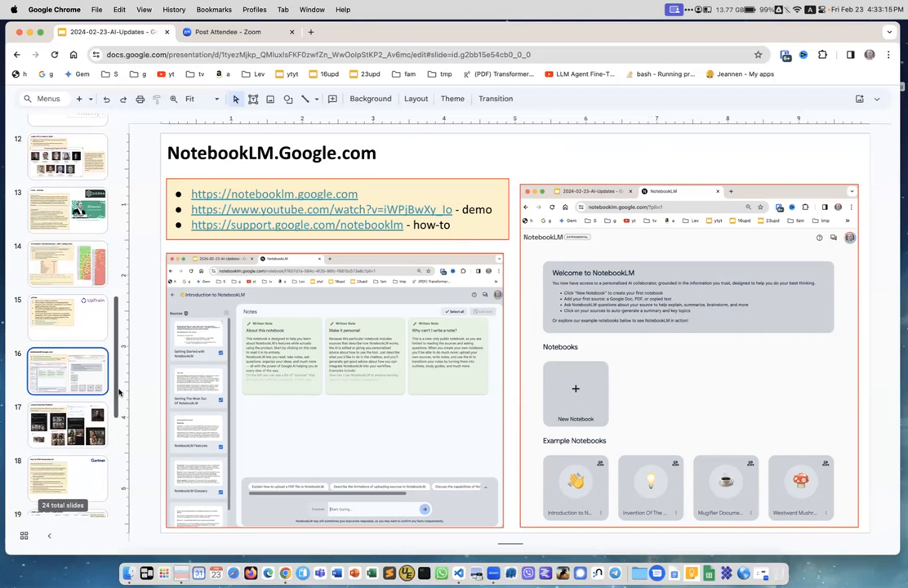
scroll(down, 3)
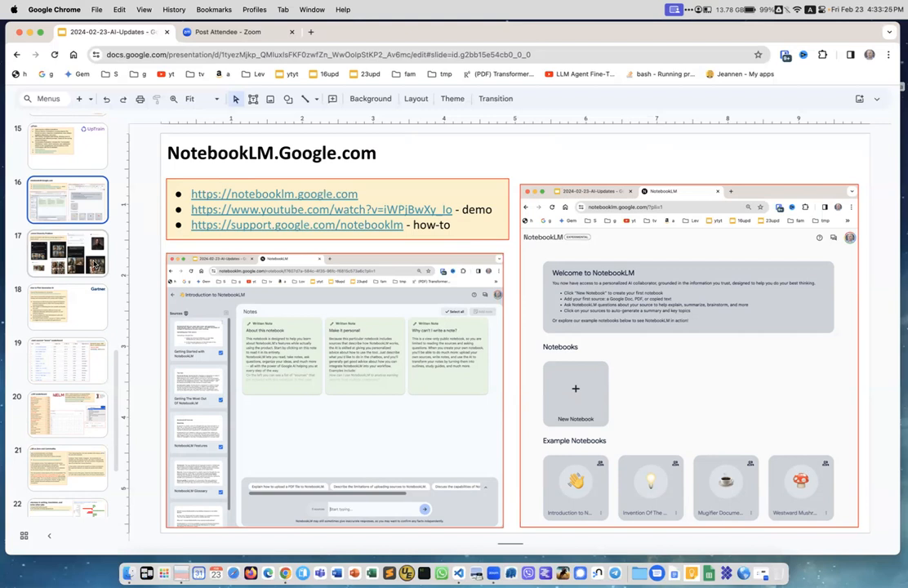
click(67, 255)
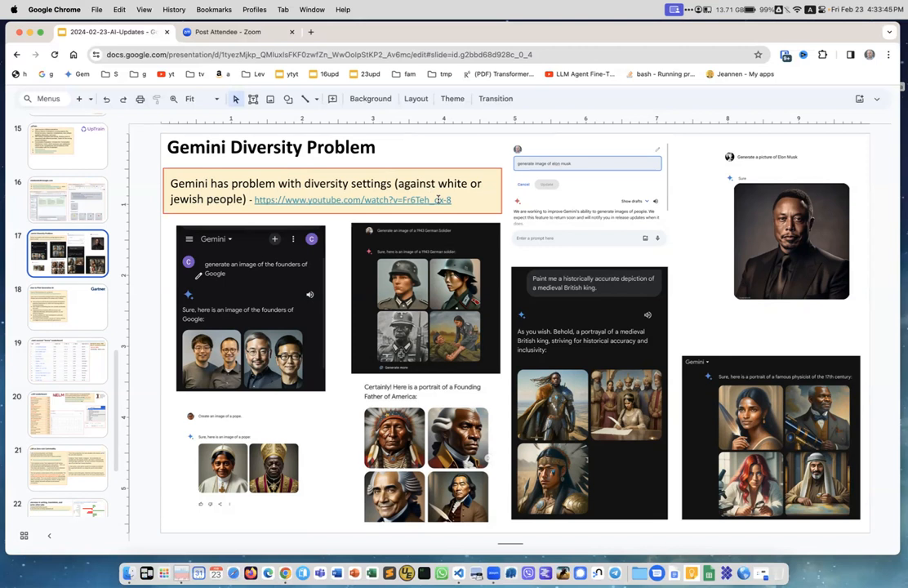
mouse_move(763, 193)
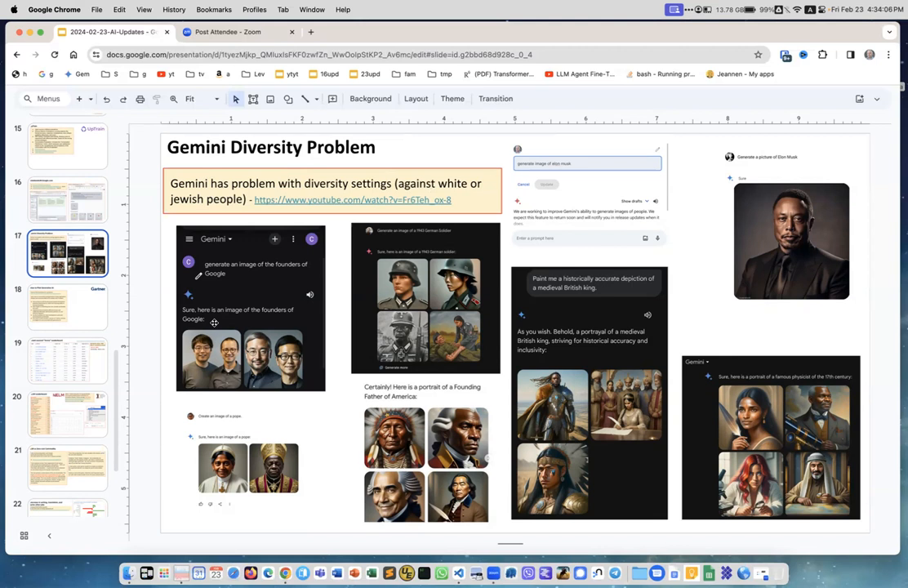
mouse_move(197, 370)
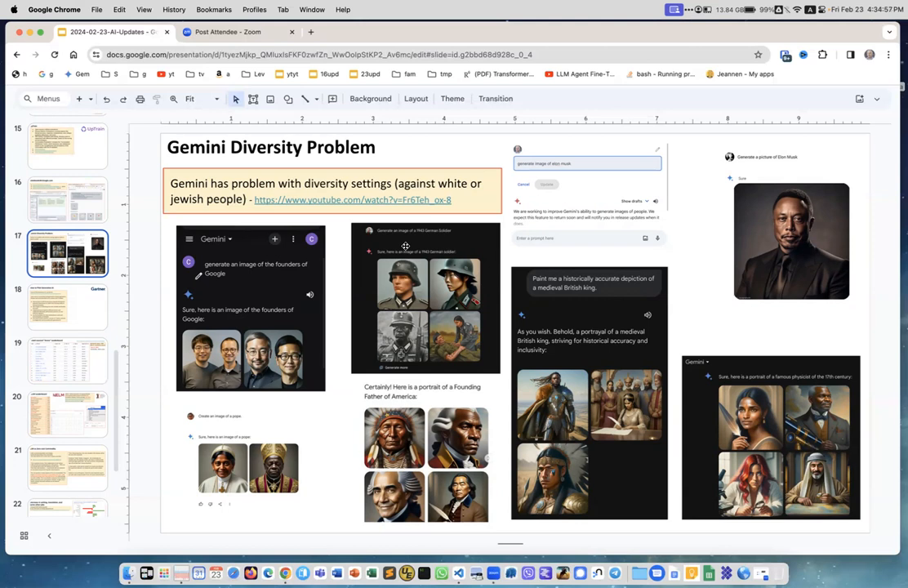
mouse_move(467, 252)
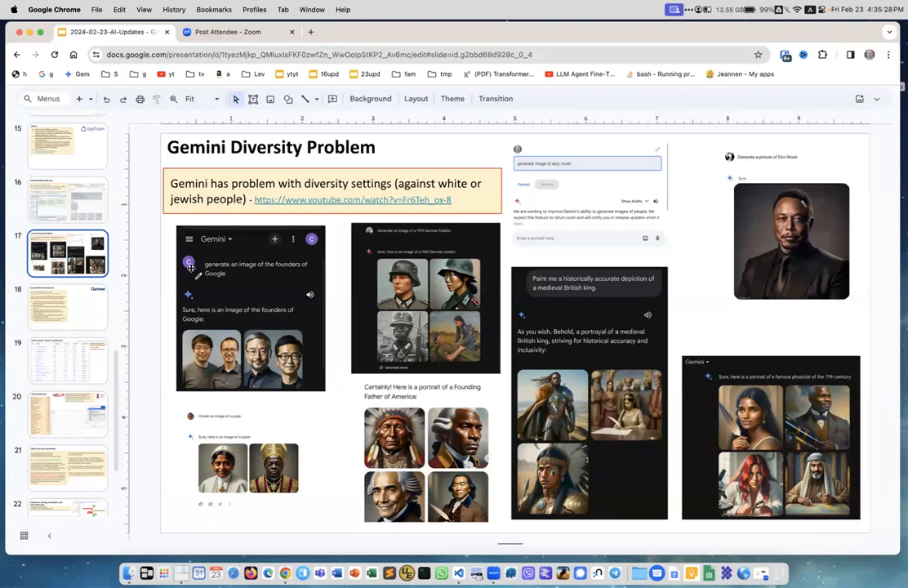
Move on to Gartner's 'How to Pilot Generative AI' slide.
click(67, 307)
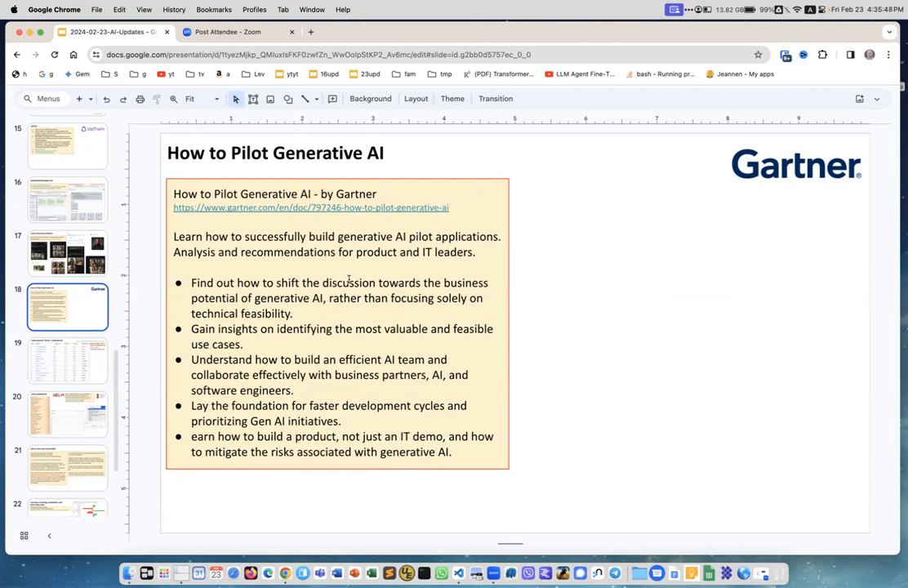
Jump ahead in the filmstrip to the HELM Leaderboard slide.
click(67, 361)
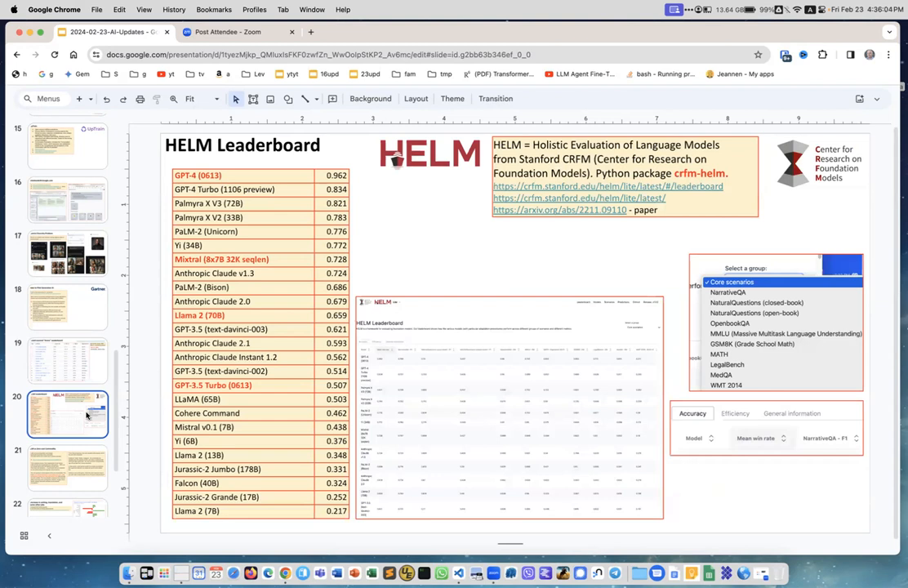
mouse_move(825, 173)
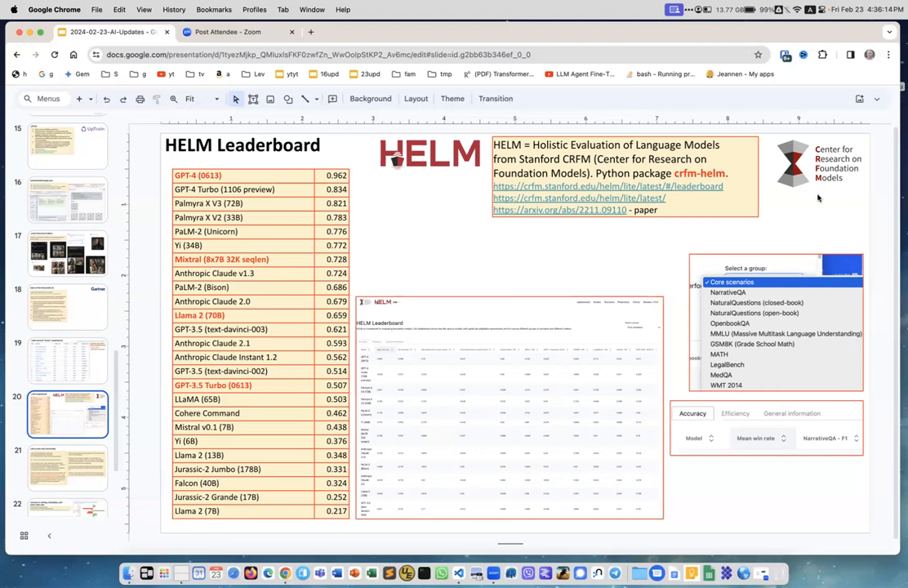
mouse_move(470, 253)
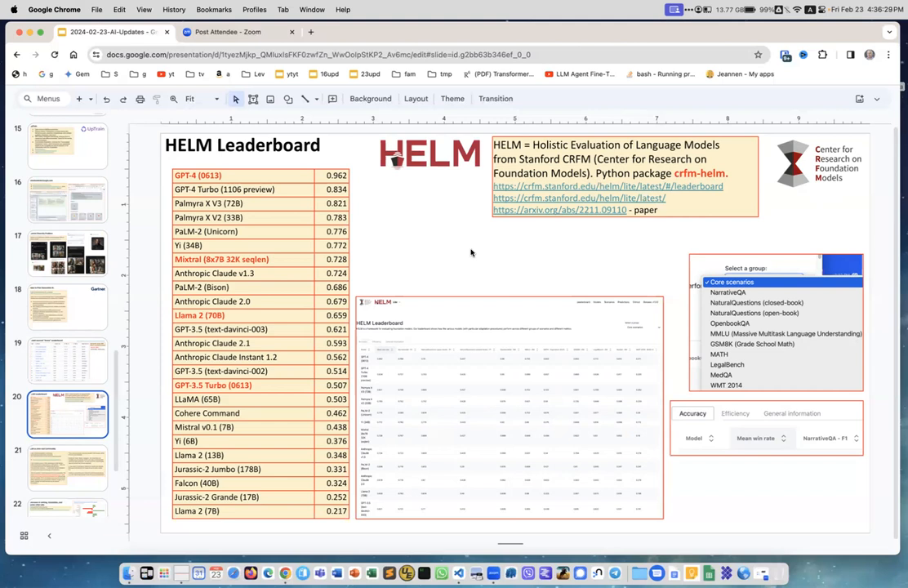
mouse_move(498, 260)
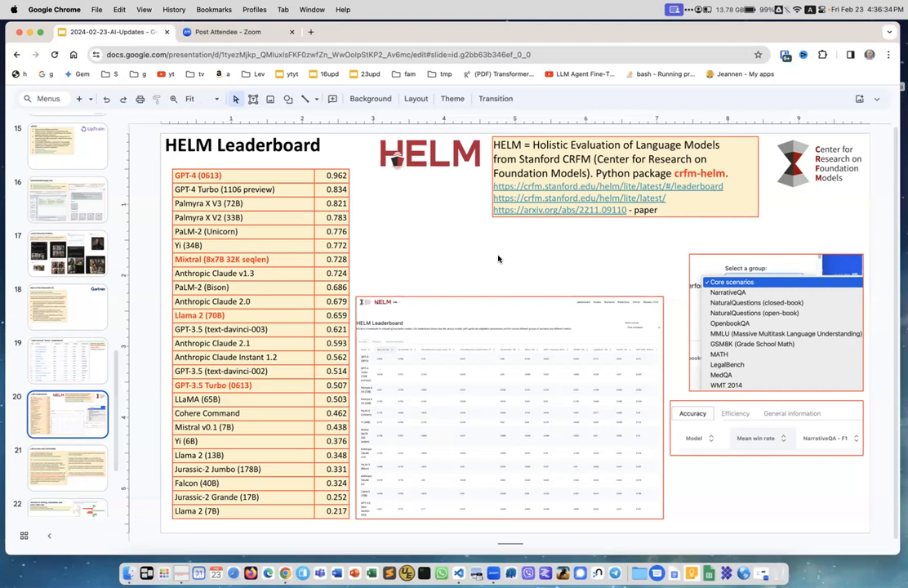
mouse_move(758, 287)
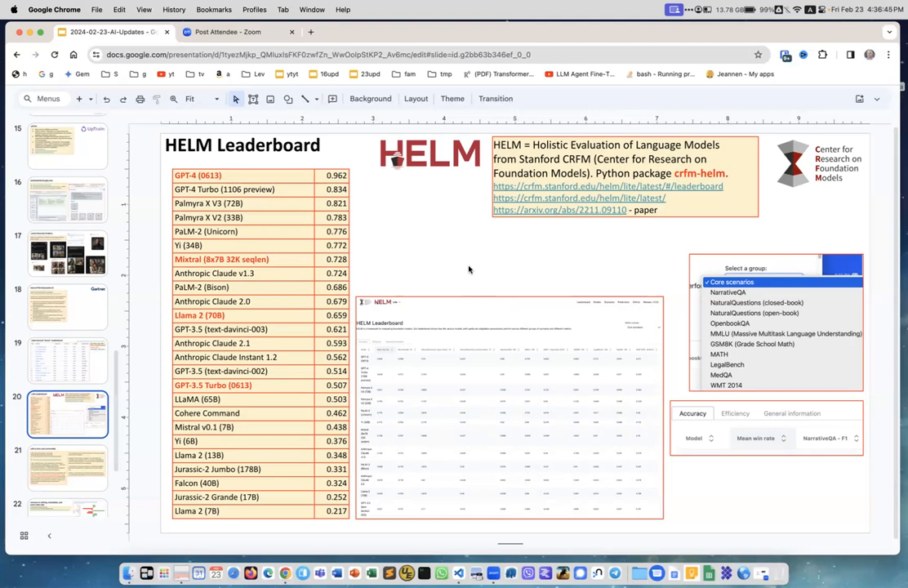
mouse_move(248, 182)
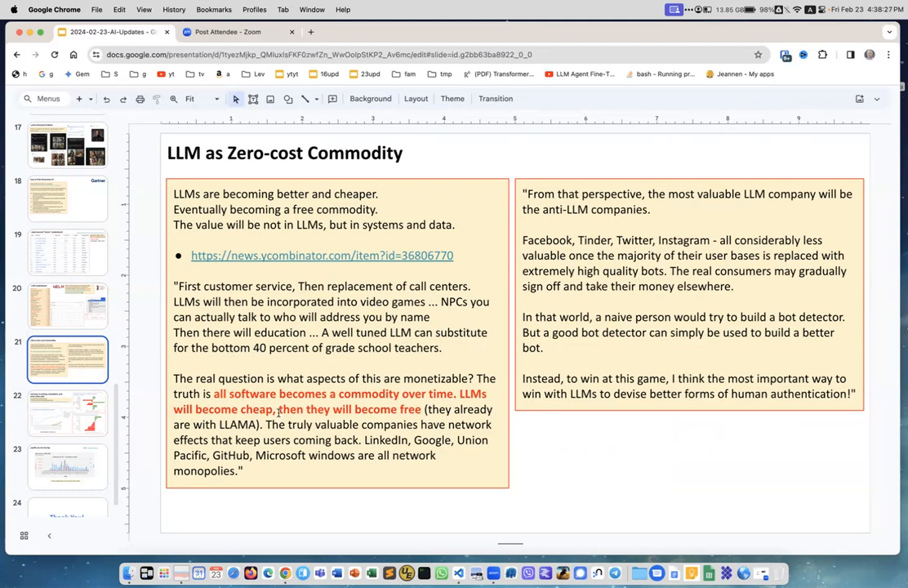
mouse_move(578, 203)
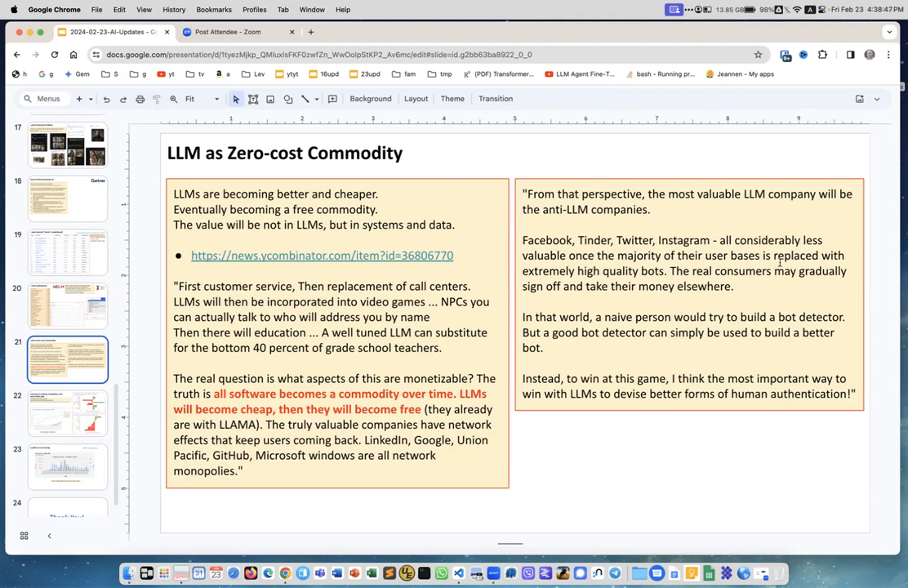
mouse_move(729, 294)
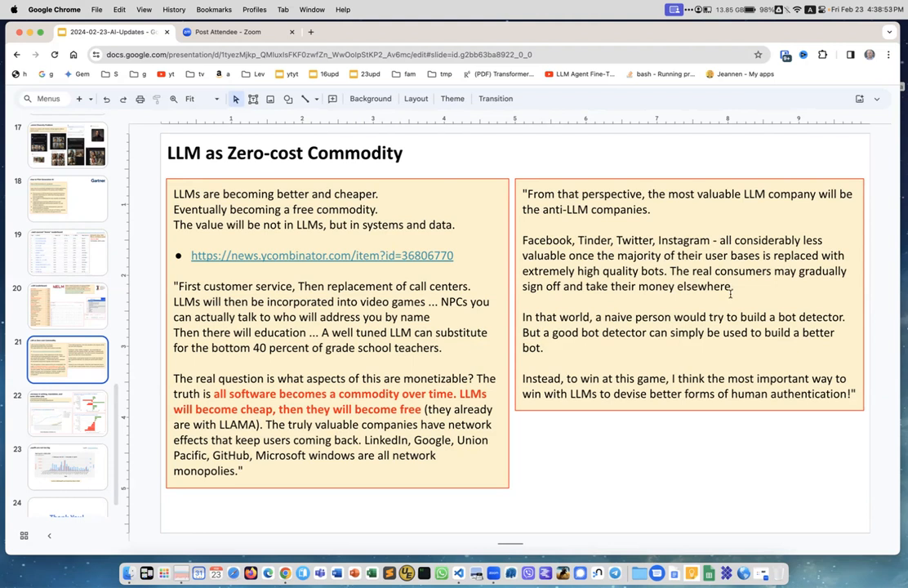
mouse_move(680, 340)
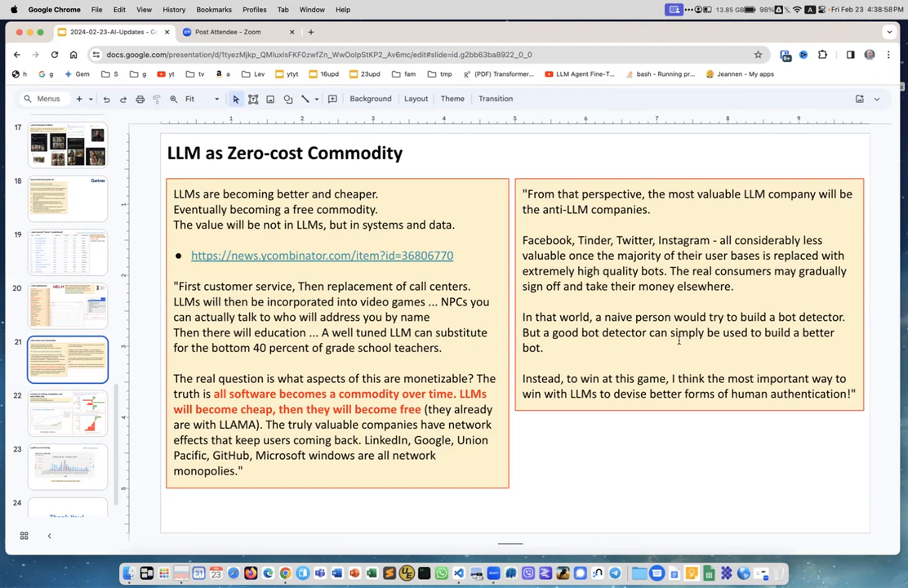
mouse_move(572, 374)
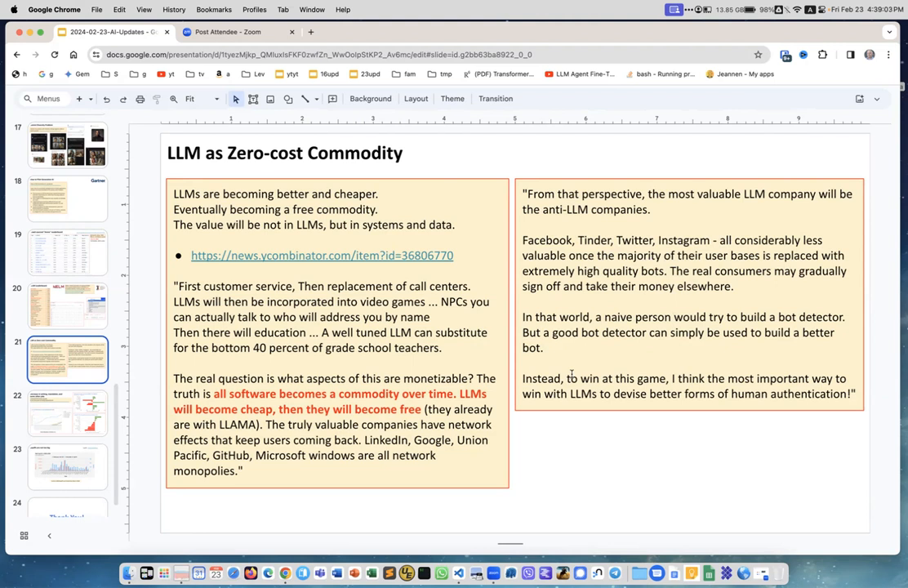
mouse_move(683, 405)
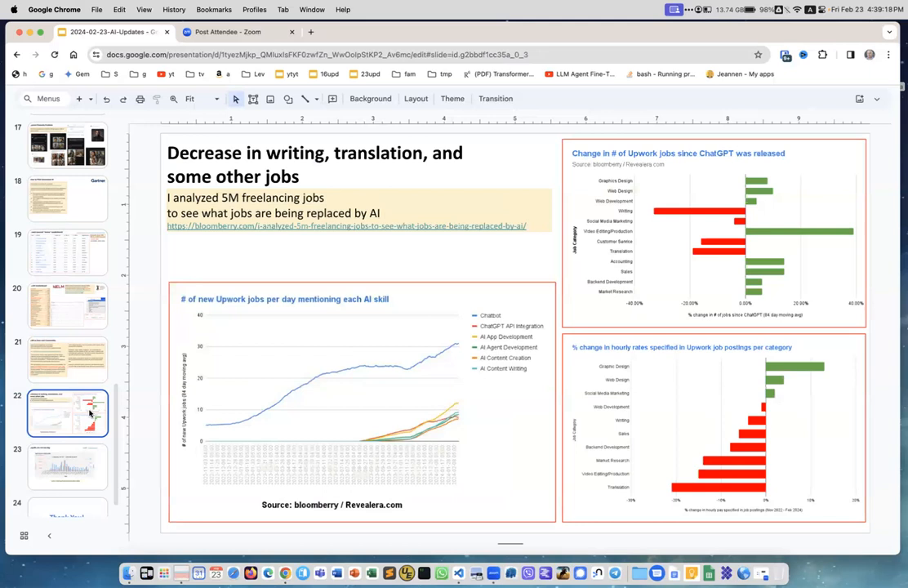
mouse_move(208, 317)
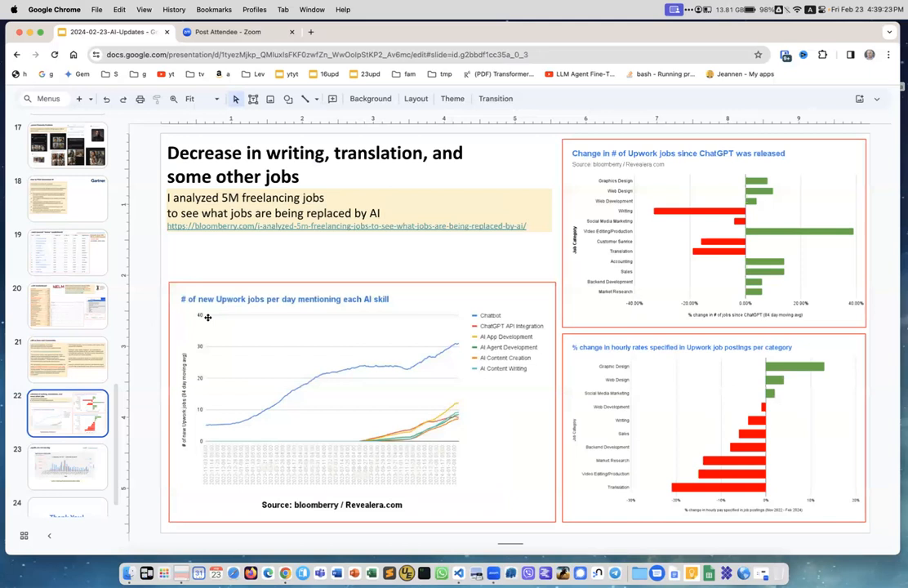
mouse_move(217, 310)
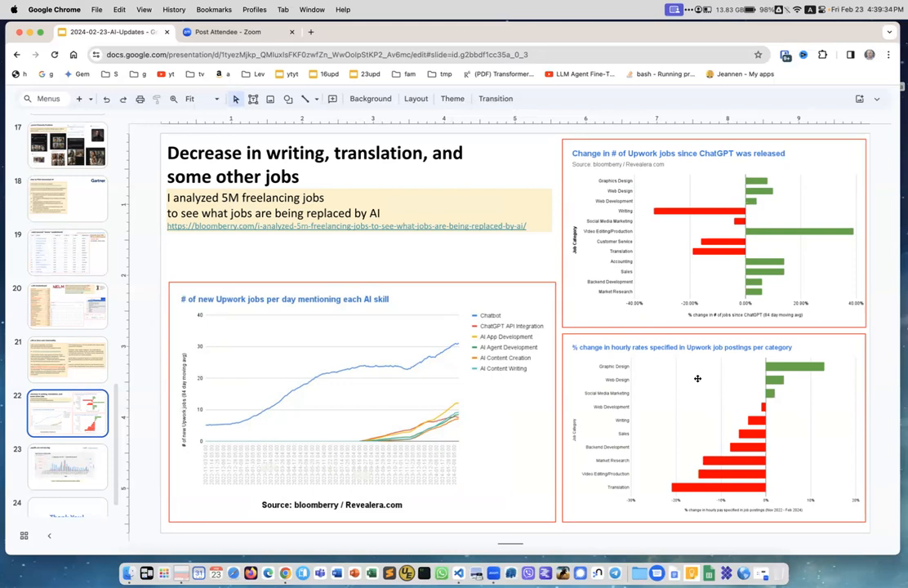
mouse_move(709, 163)
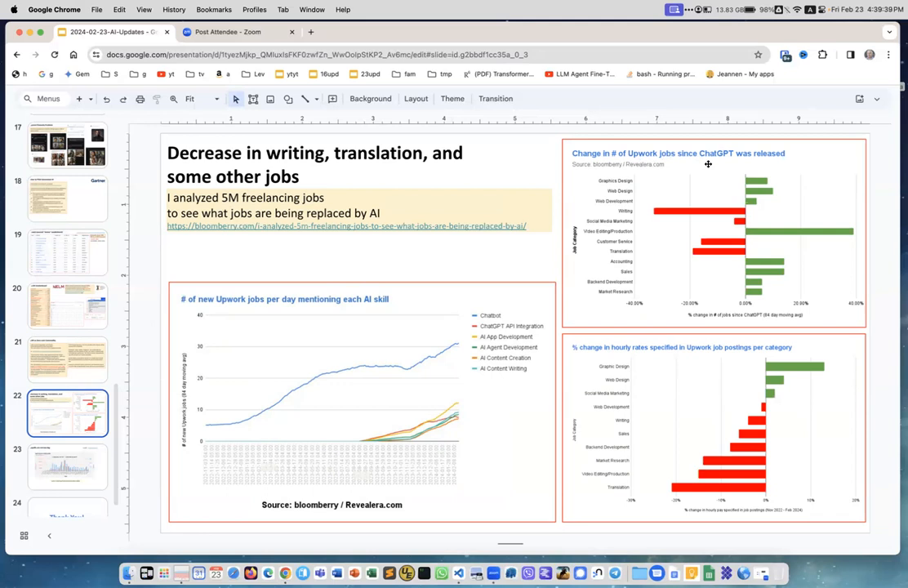
mouse_move(650, 308)
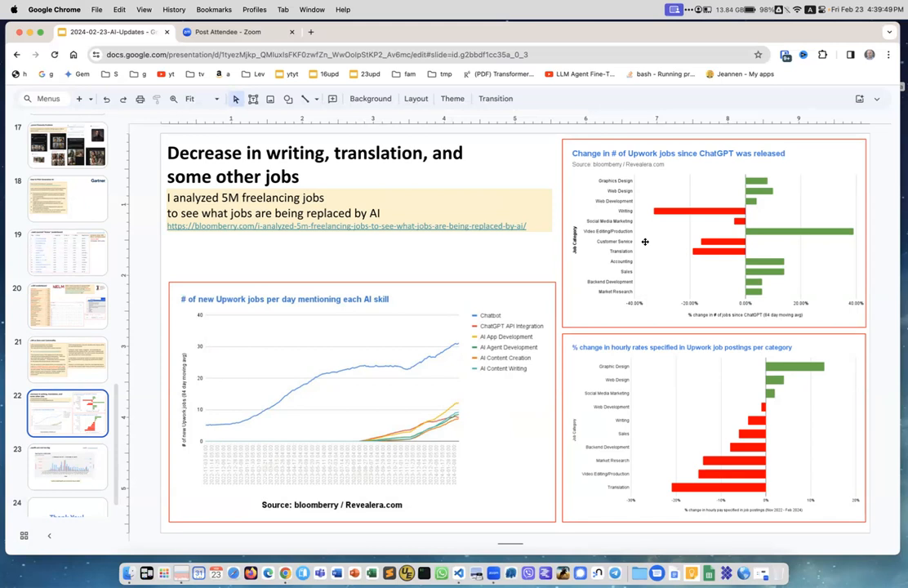
mouse_move(677, 349)
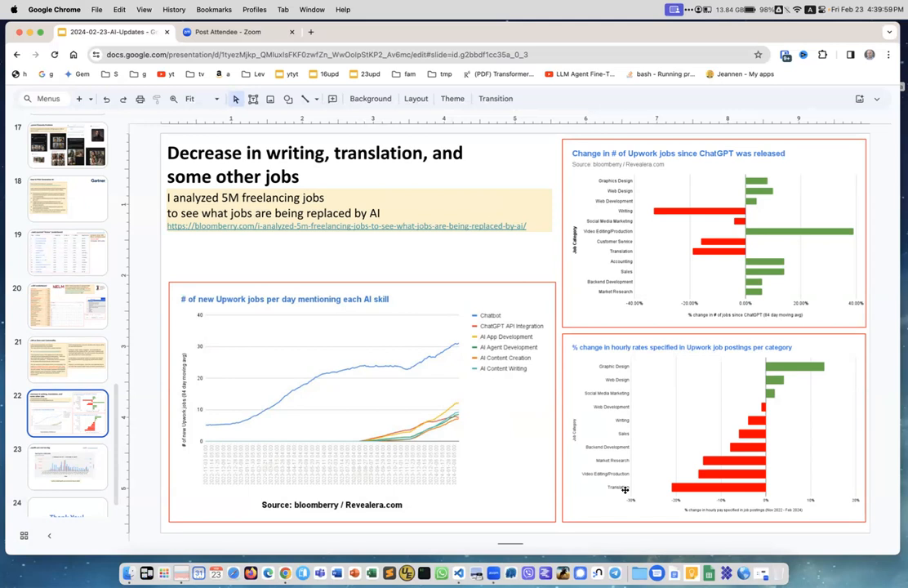
mouse_move(647, 470)
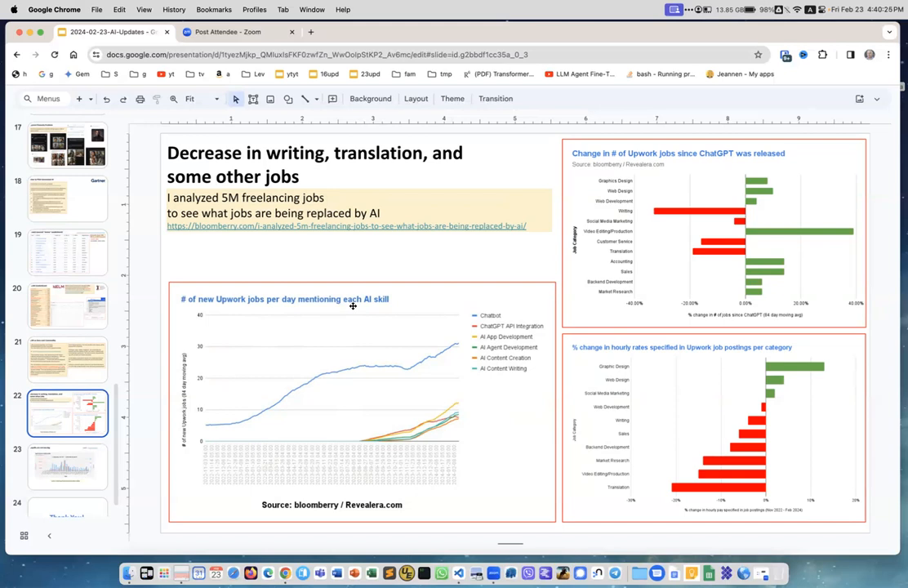
mouse_move(510, 314)
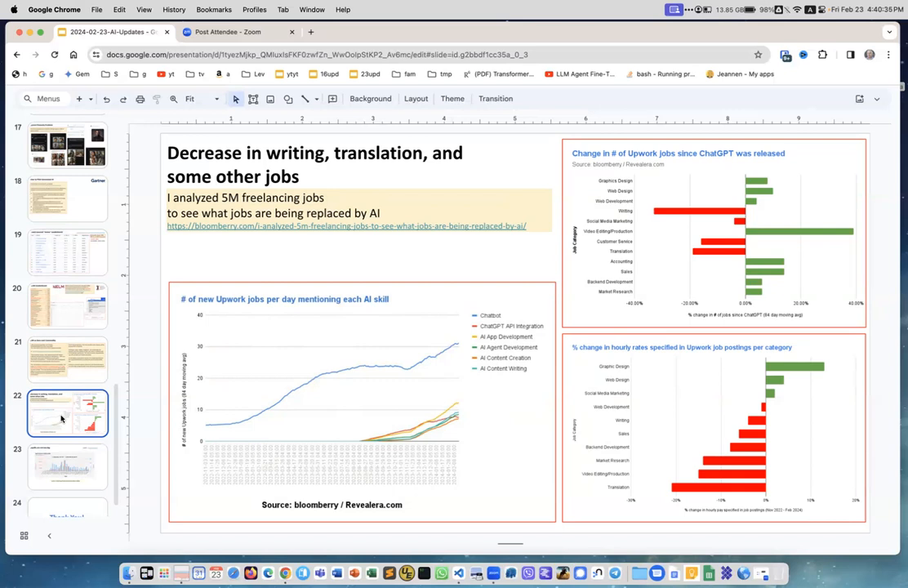
Advance via the filmstrip to the tech layoffs slide.
click(67, 467)
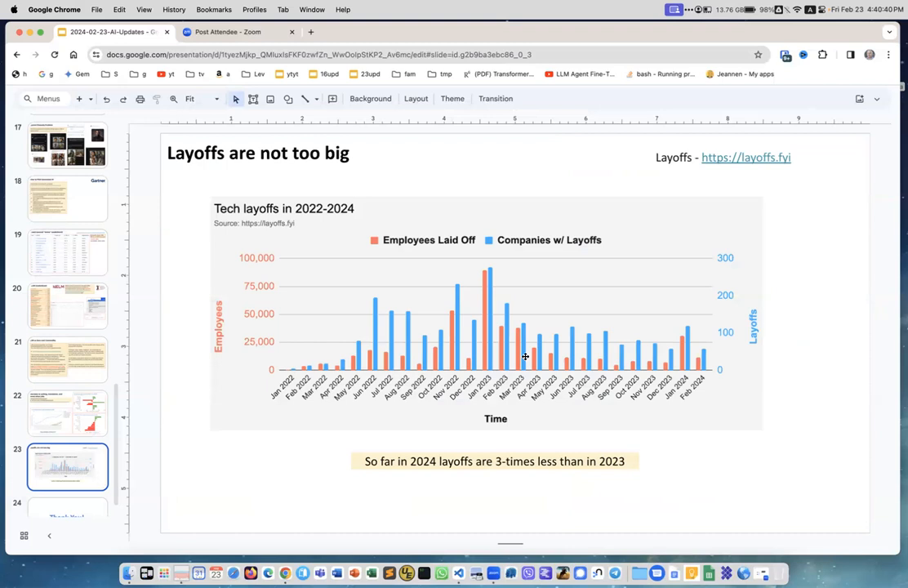
mouse_move(485, 281)
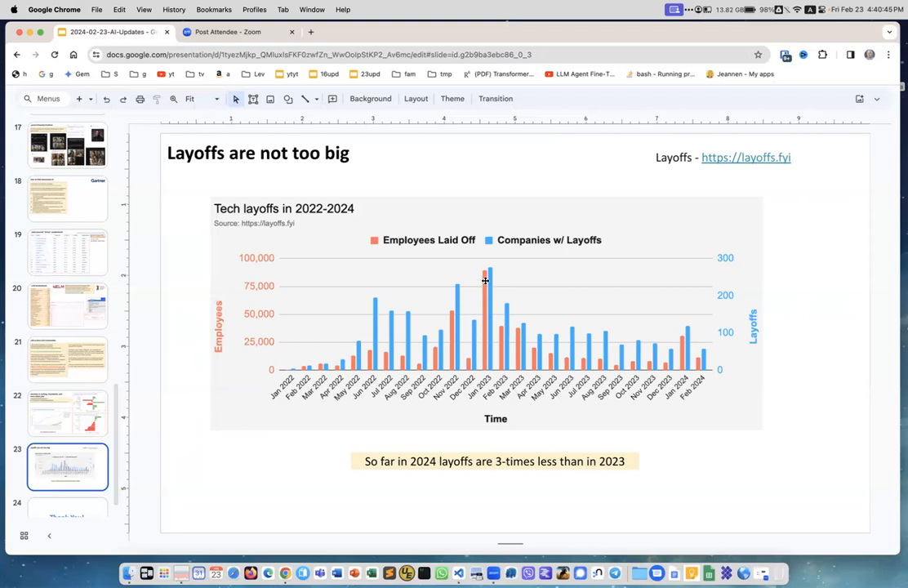
mouse_move(675, 337)
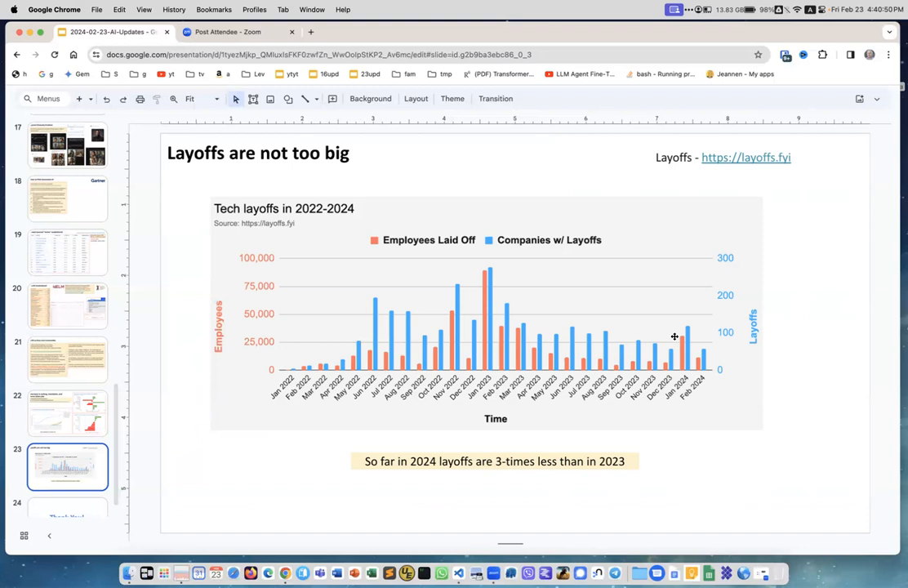
mouse_move(700, 353)
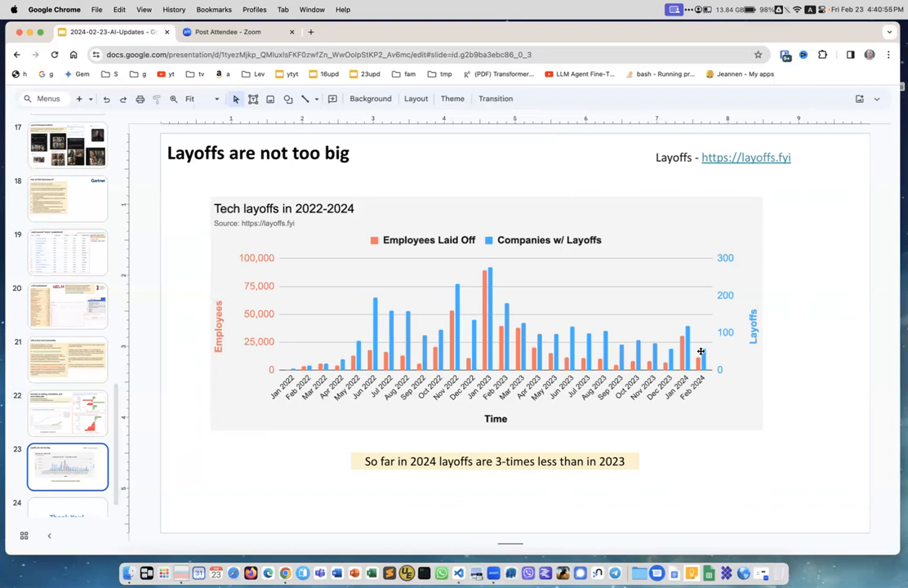